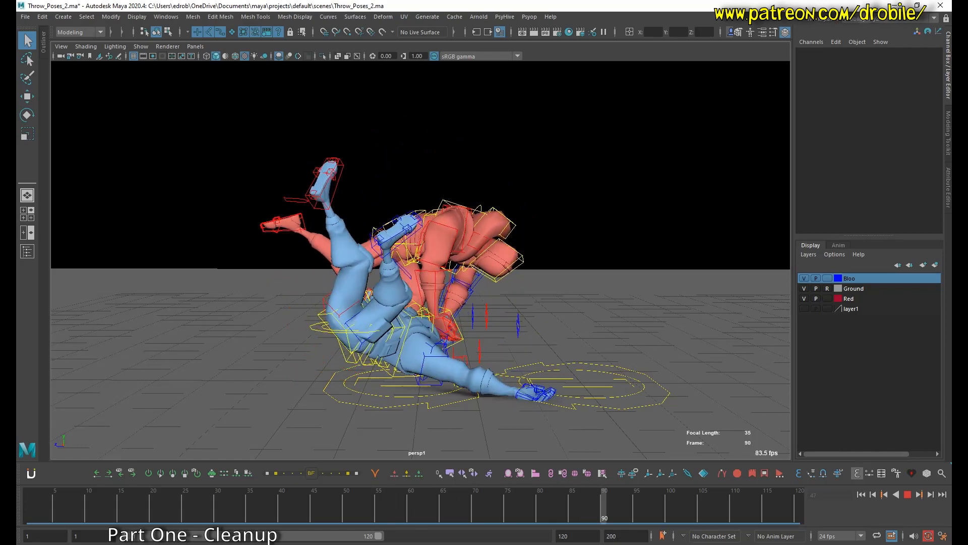
Step: Scrub to an earlier frame and select ik_left_wrist_ctrl to show its curves in the Graph Editor
left_click(449, 501)
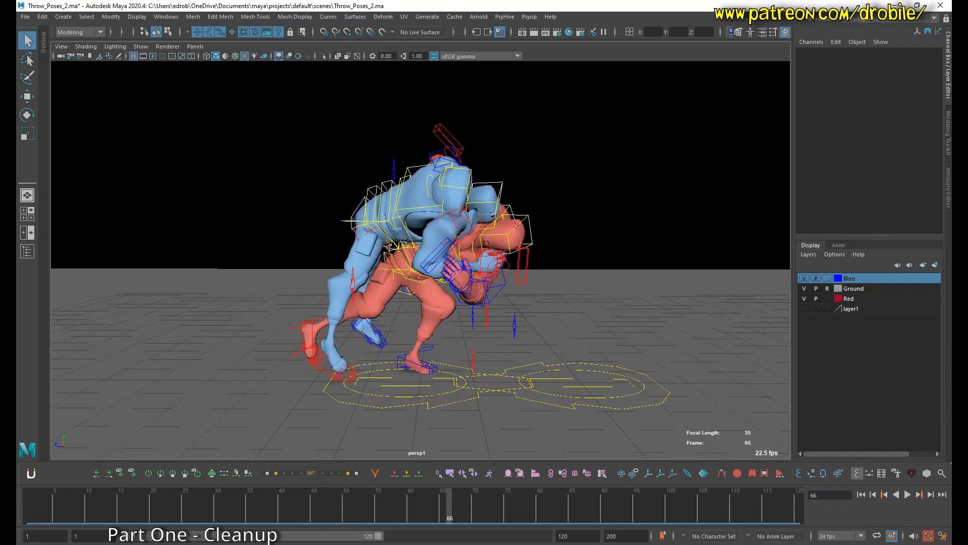
left_click(432, 185)
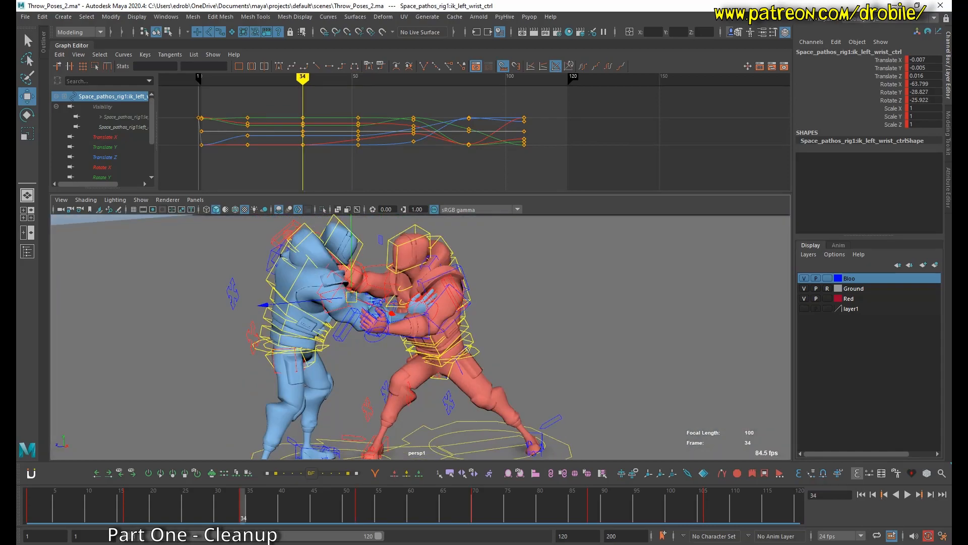
Step: Review the wrist and pole-vector control curves around frame 70 in rotate mode
left_click(709, 494)
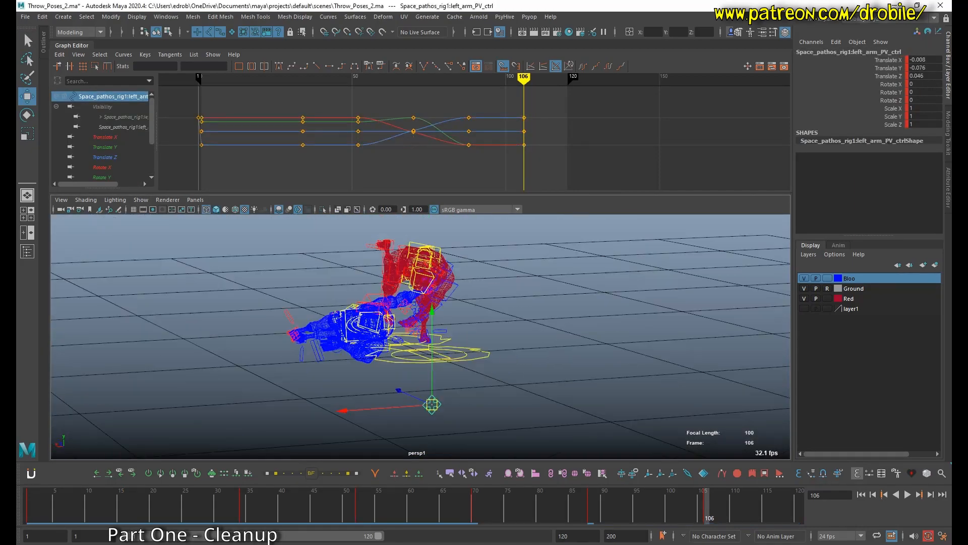
key("5")
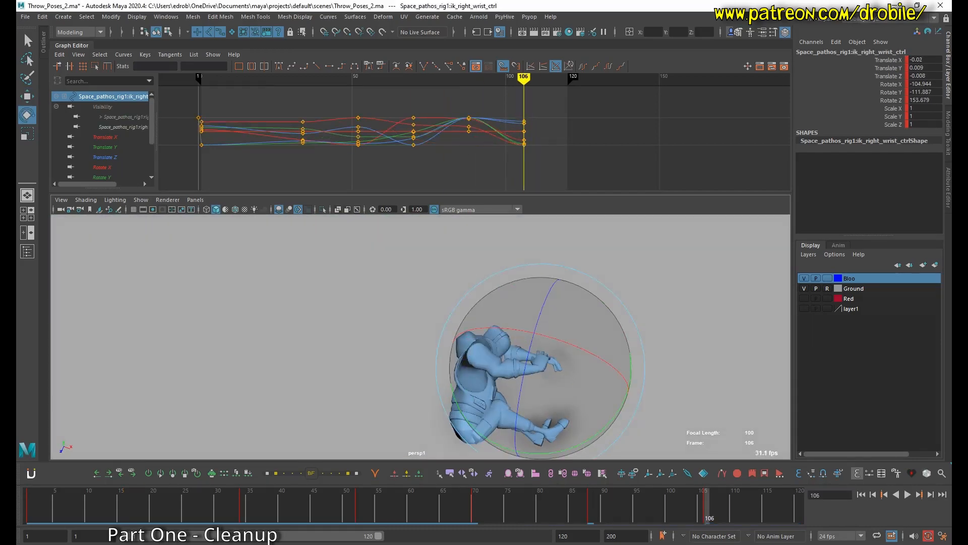
left_click(475, 500)
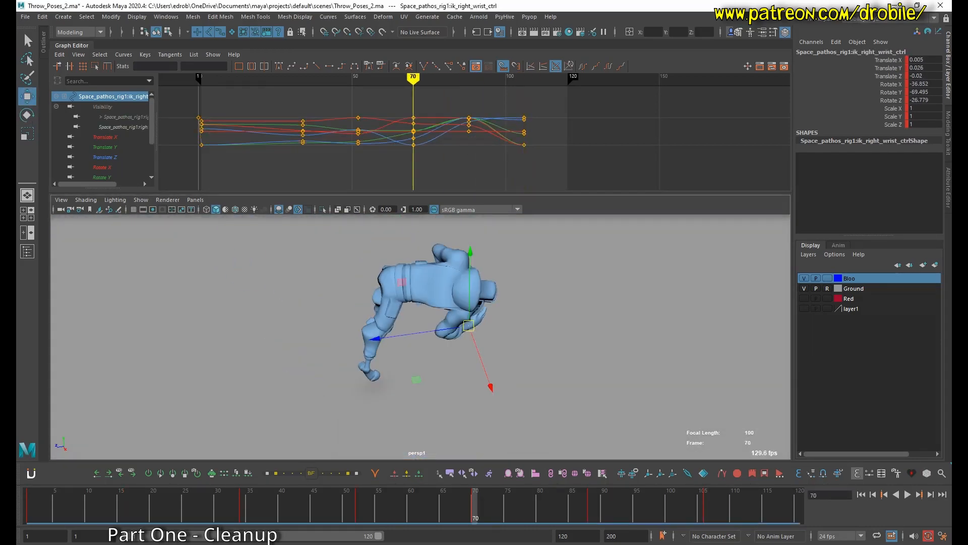
left_click(591, 500)
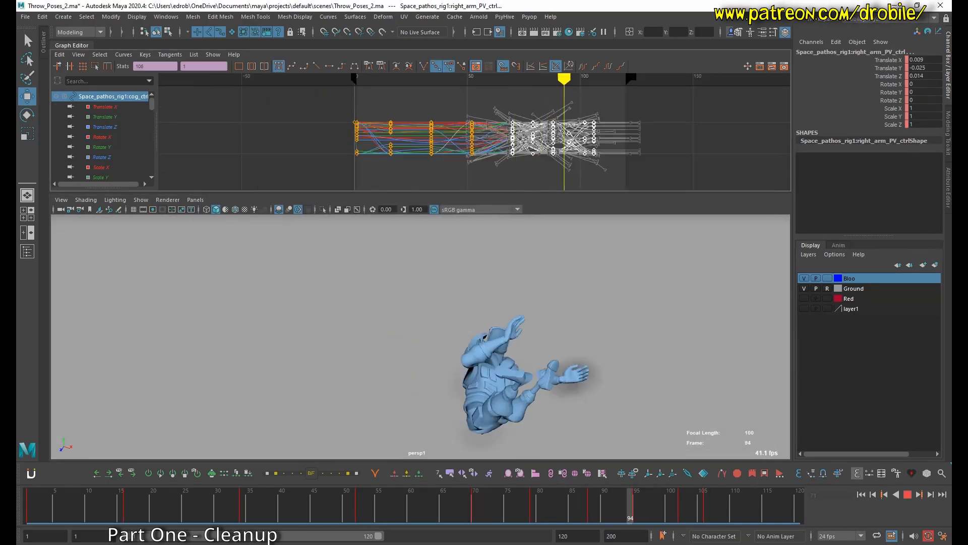
Step: Review the blue right foot and leg control curves, then bring up the AnimSchool Picker
left_click(539, 501)
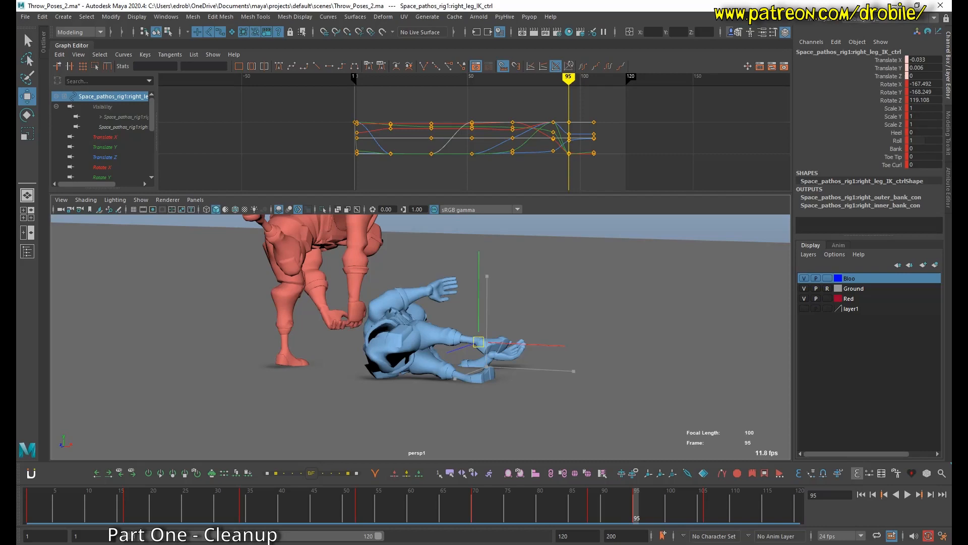
left_click(669, 501)
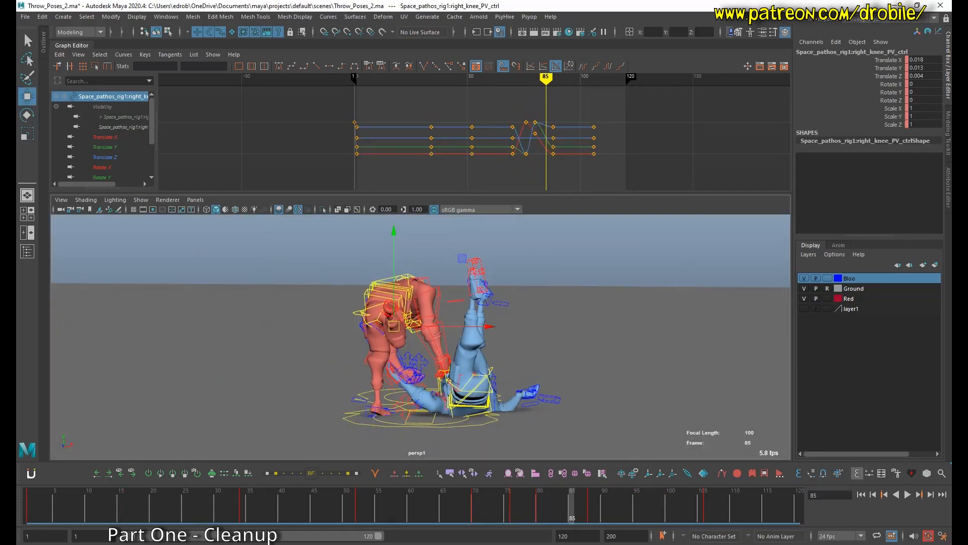
left_click(617, 500)
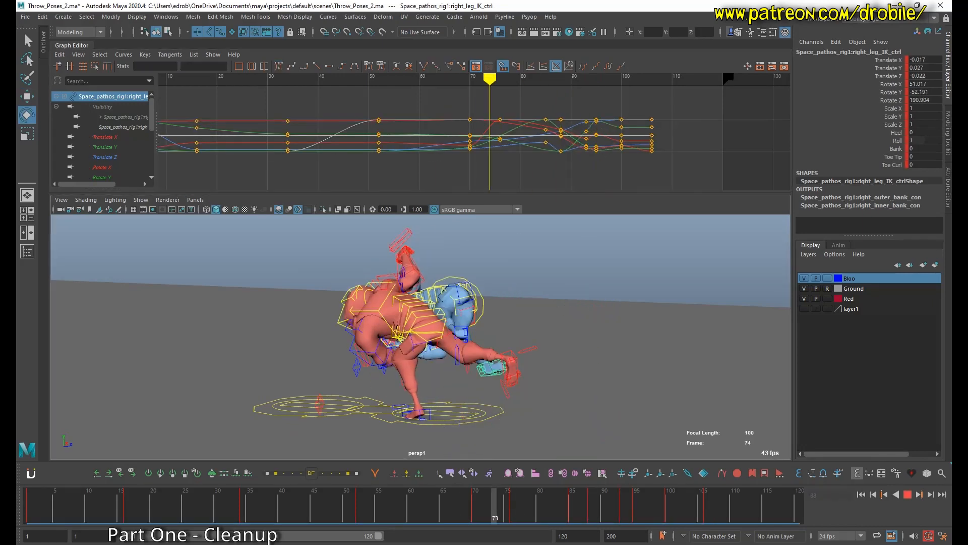
left_click(123, 55)
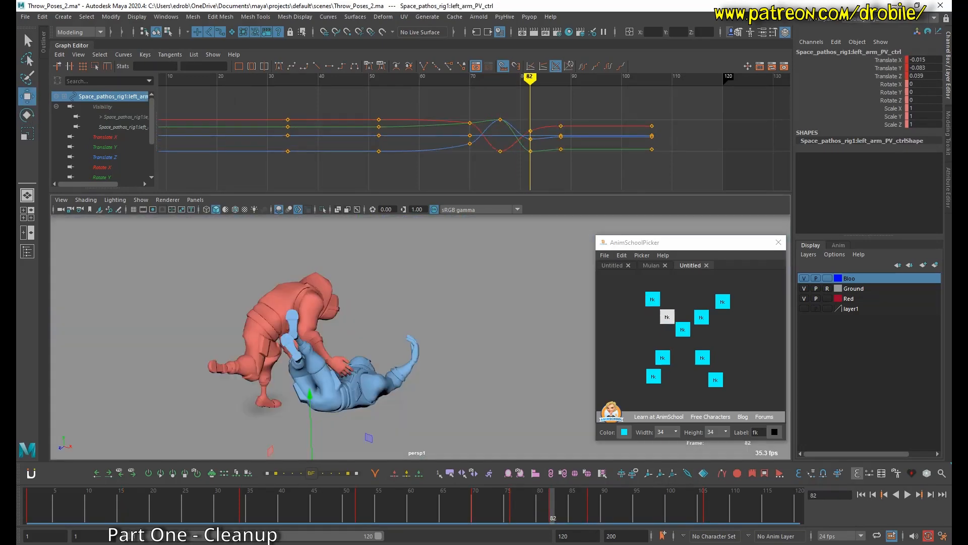
Step: Create blue and red picker tabs and test the red right hand button
left_click(707, 501)
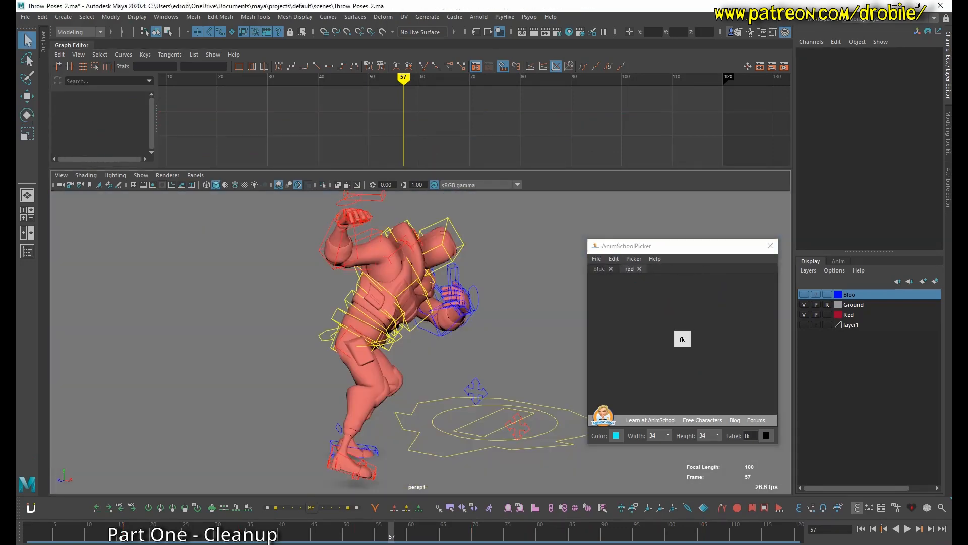
left_click(682, 338)
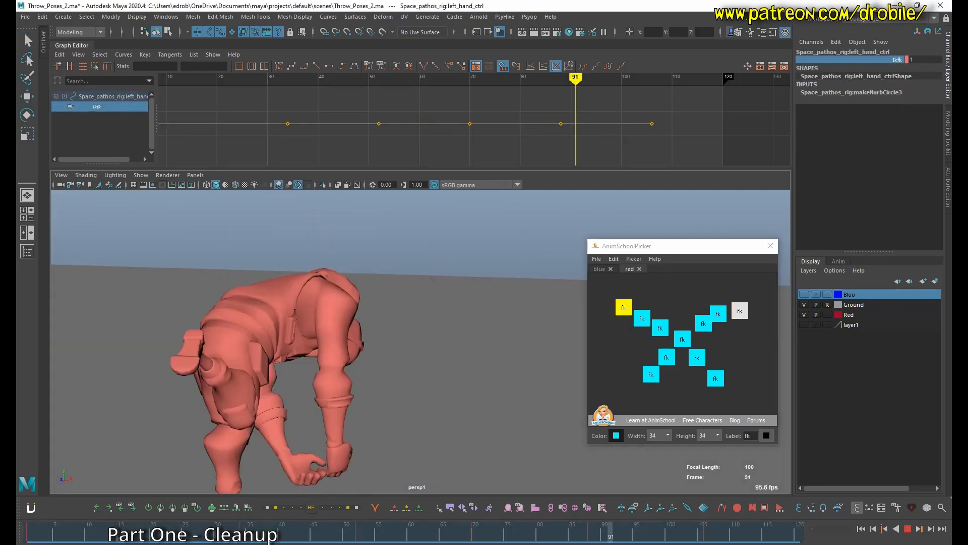
left_click(739, 310)
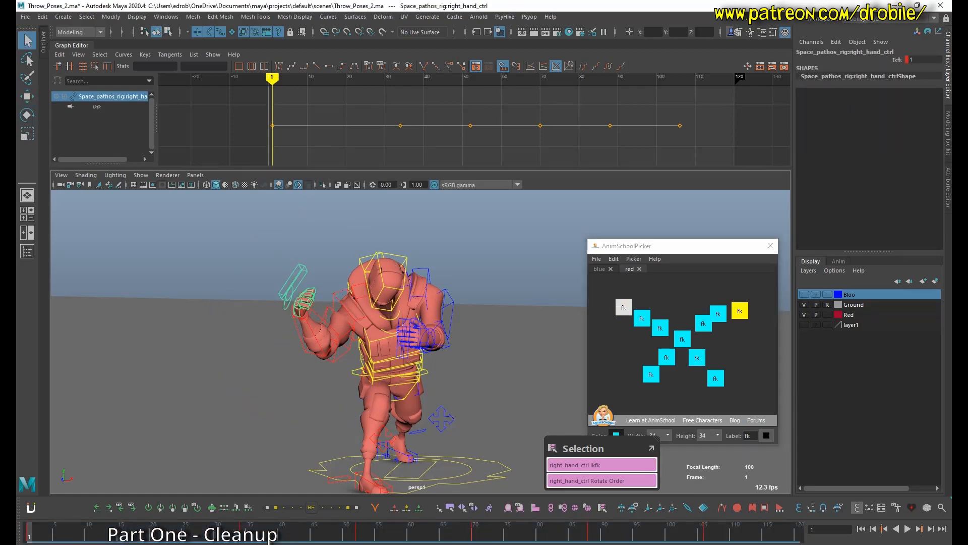
left_click(642, 317)
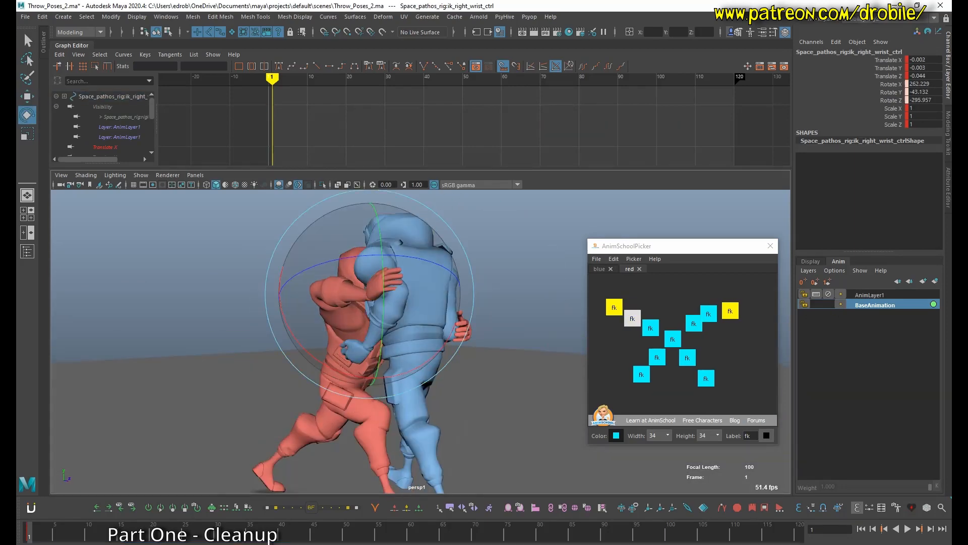
Step: Test the wrist buttons at frame 16 and save the scene as Throw_Poses_3.ma
left_click(330, 78)
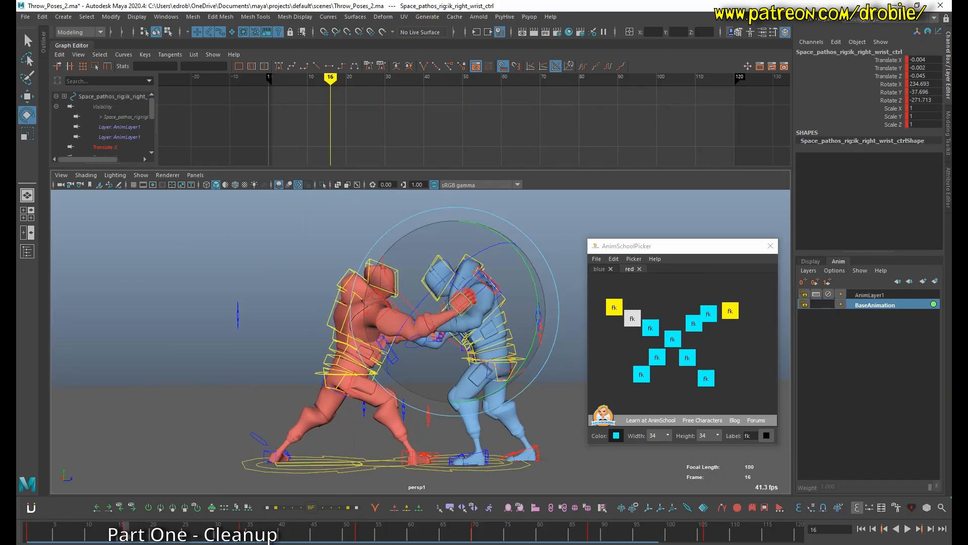
left_click(708, 313)
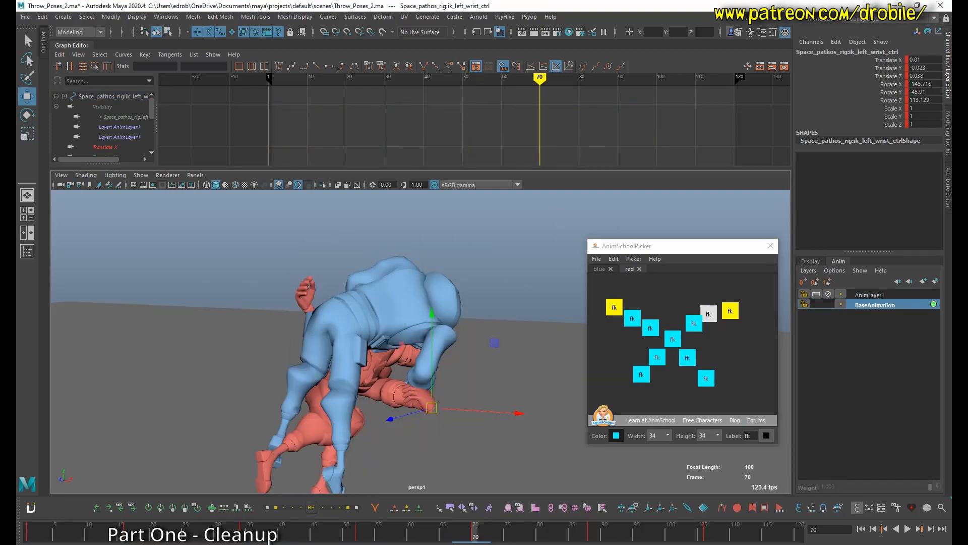
left_click(693, 322)
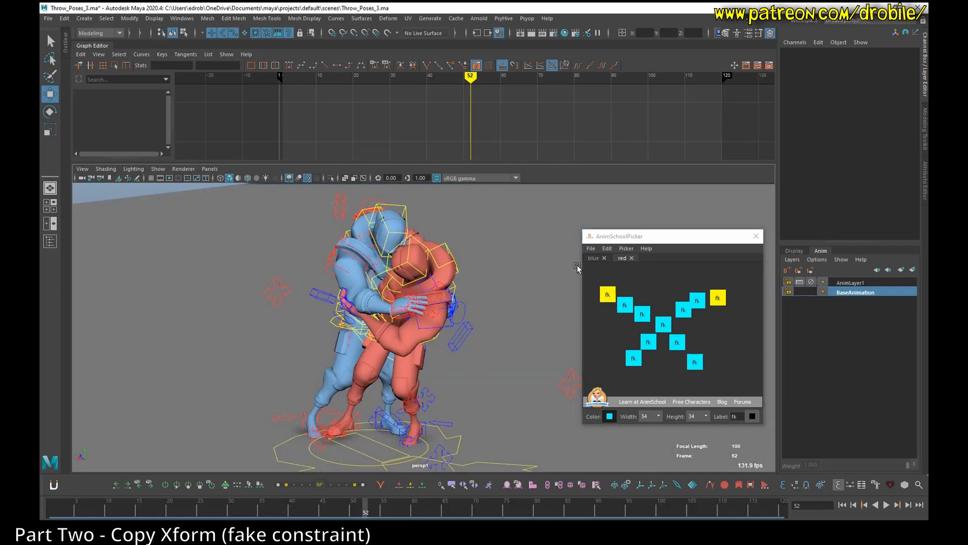
Step: Show rig joints in the viewport to expose the red character's elbow joint
left_click(697, 300)
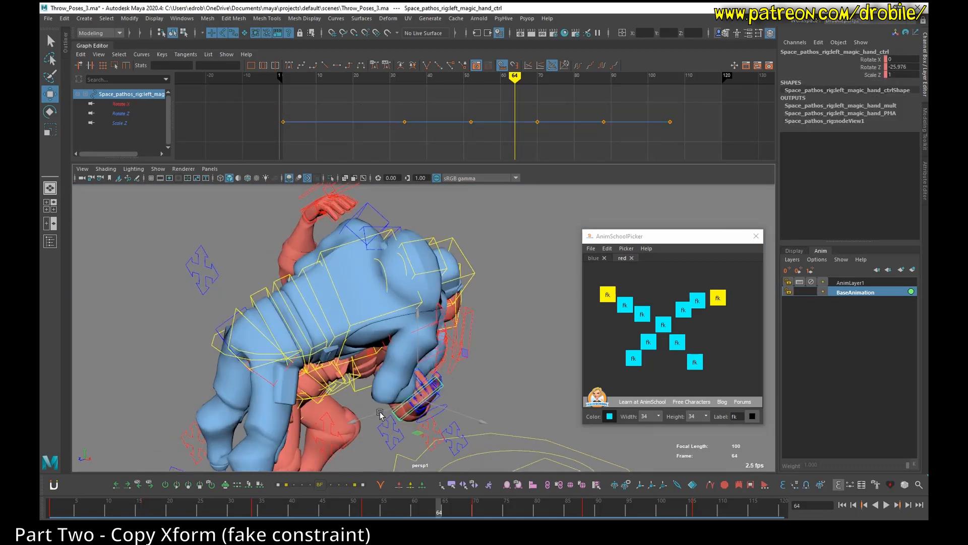
left_click(157, 168)
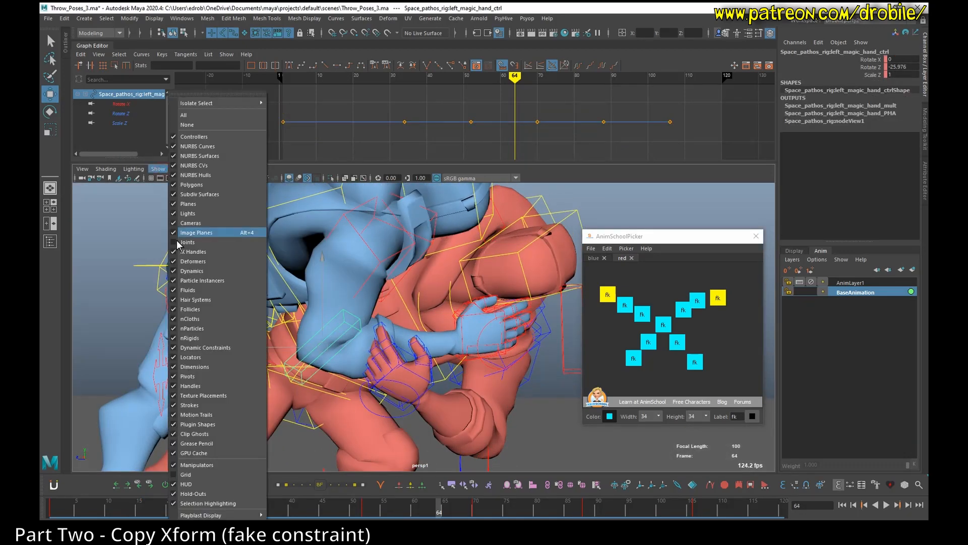
mouse_move(187, 241)
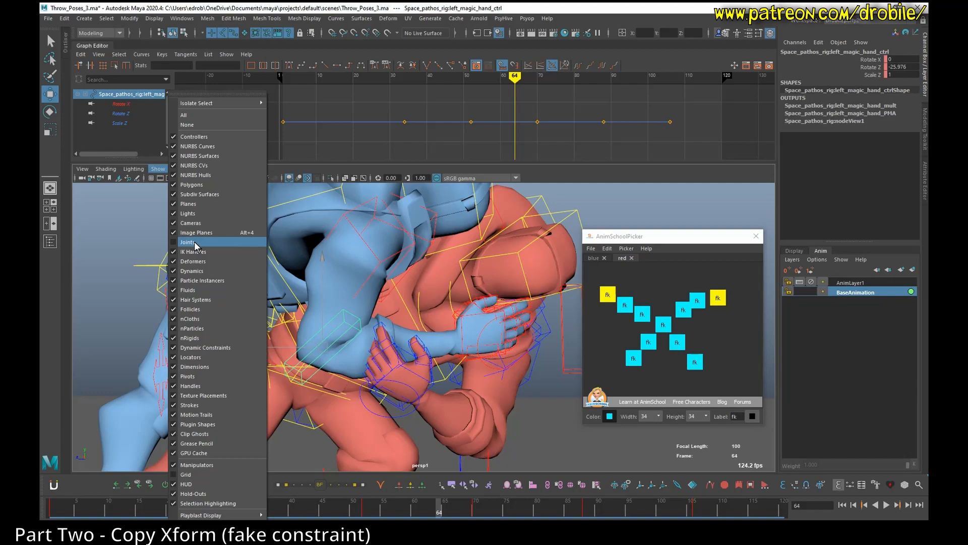
left_click(187, 242)
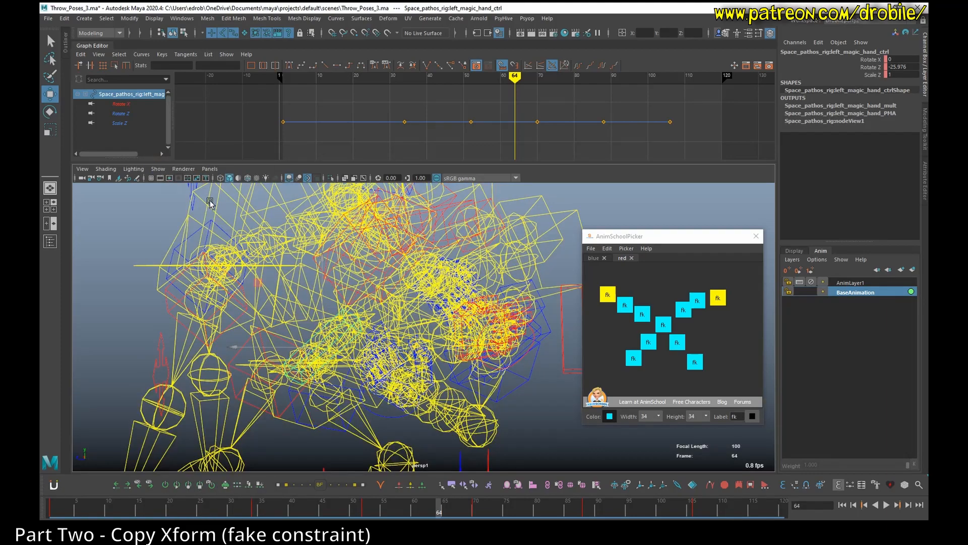
Step: Pick the elbow joint via Display/Select options and store it as animBot set Elbowjoint1
left_click(154, 18)
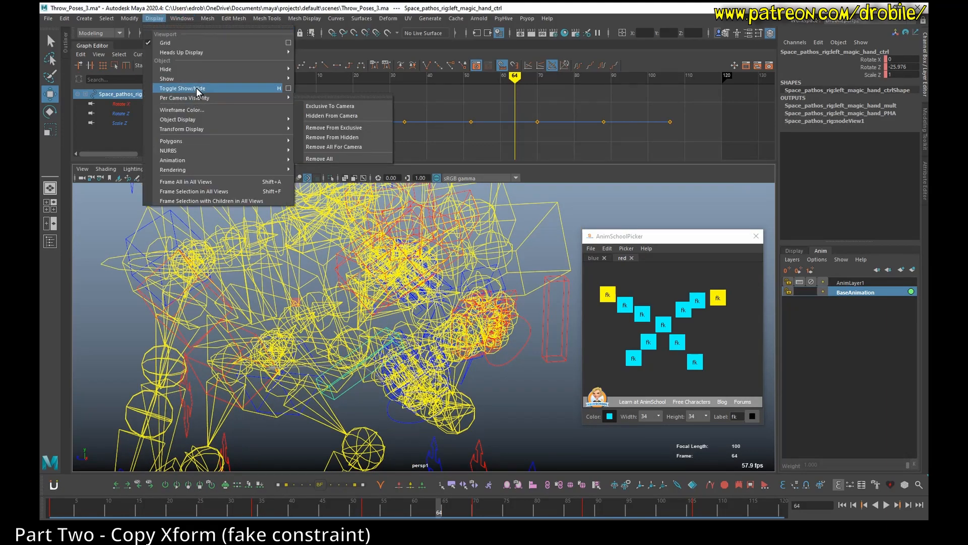
mouse_move(184, 97)
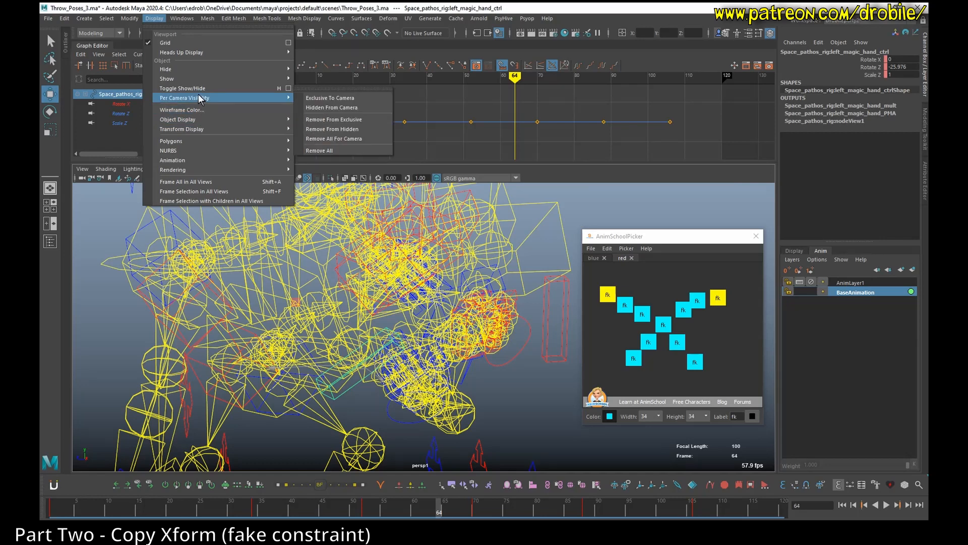
left_click(107, 19)
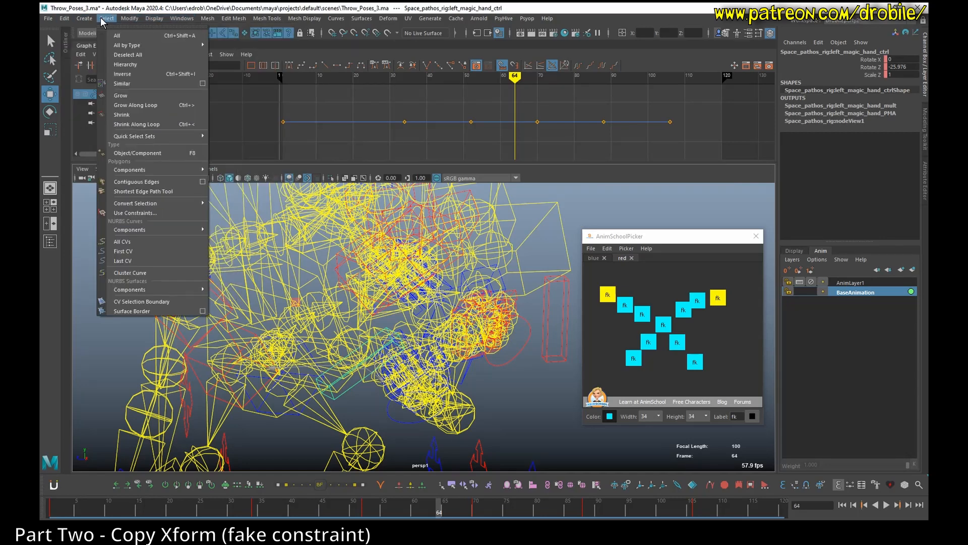
left_click(154, 18)
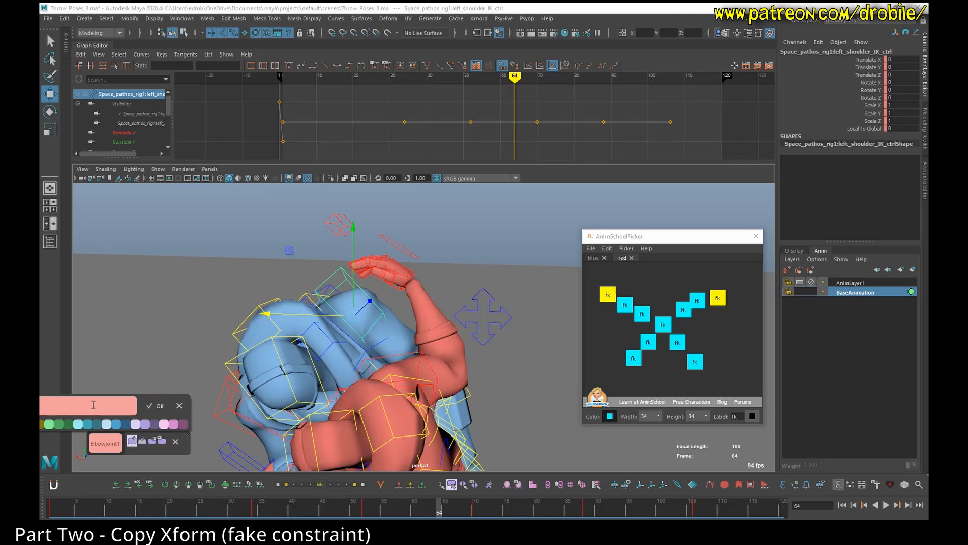
Step: Select the red left wrist IK control and store it as an ElbowHAND select set
left_click(158, 405)
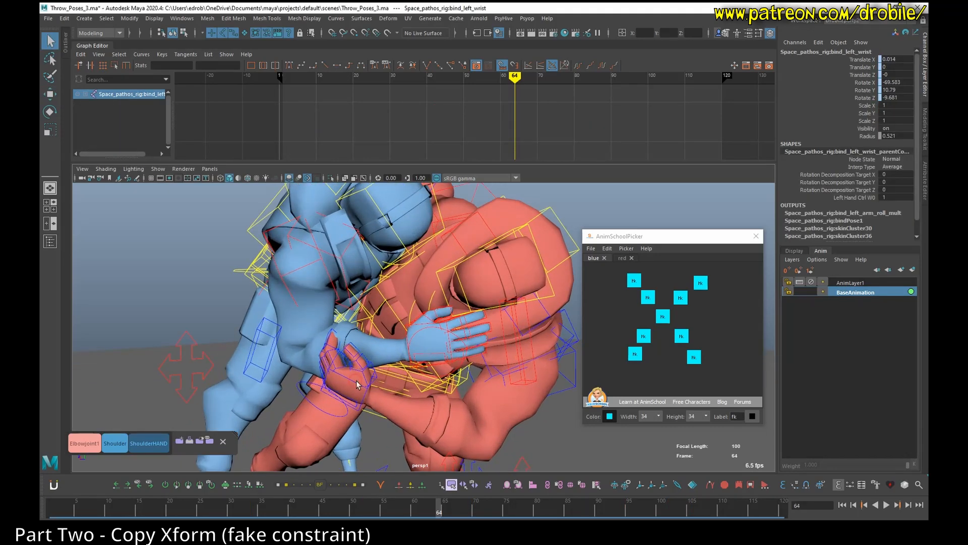
left_click(644, 336)
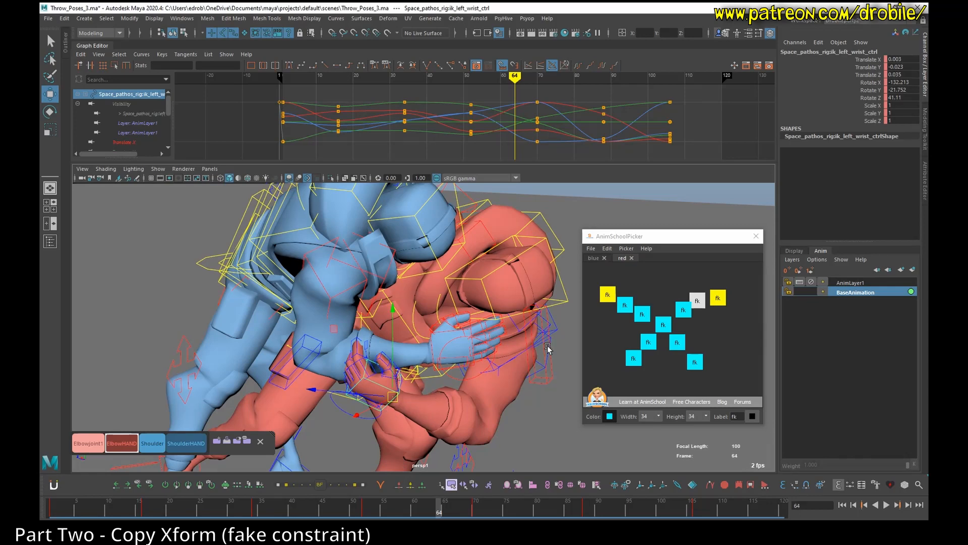
mouse_move(196, 412)
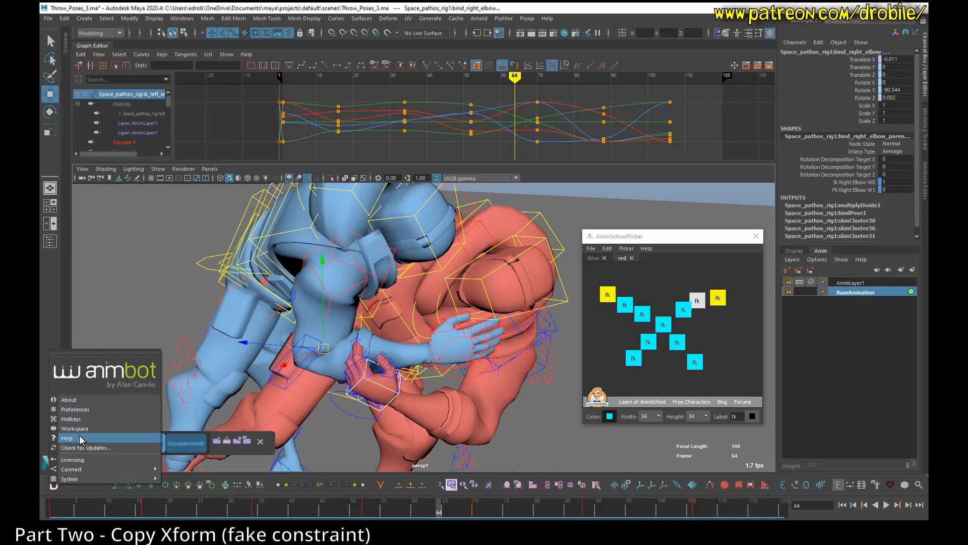
mouse_move(543, 273)
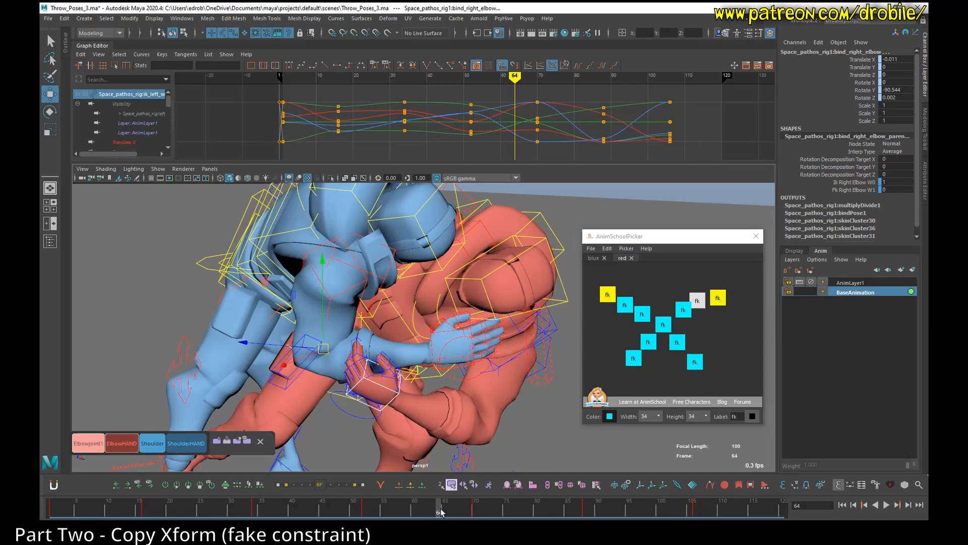
Step: Key the red left wrist IK control through the throw so it follows up to frame 88
left_click(457, 372)
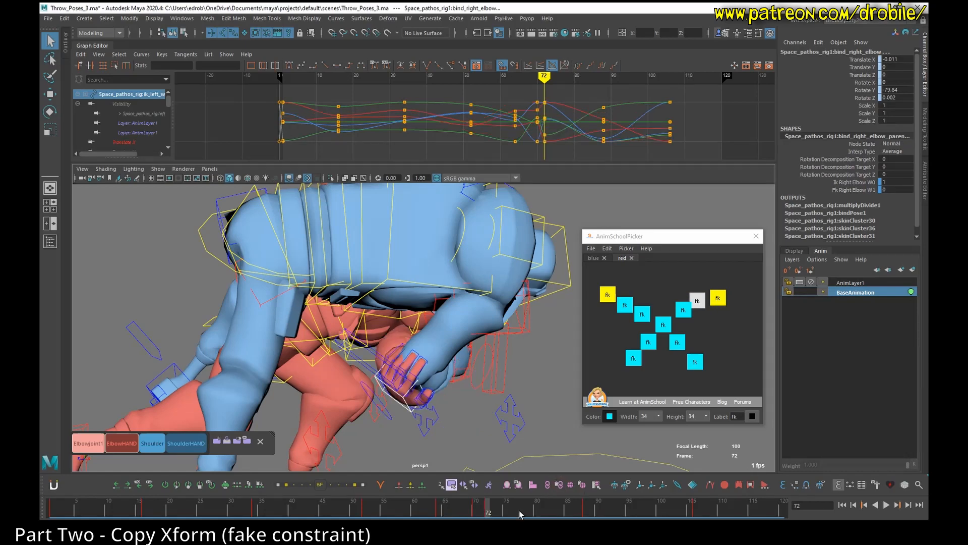
left_click(476, 511)
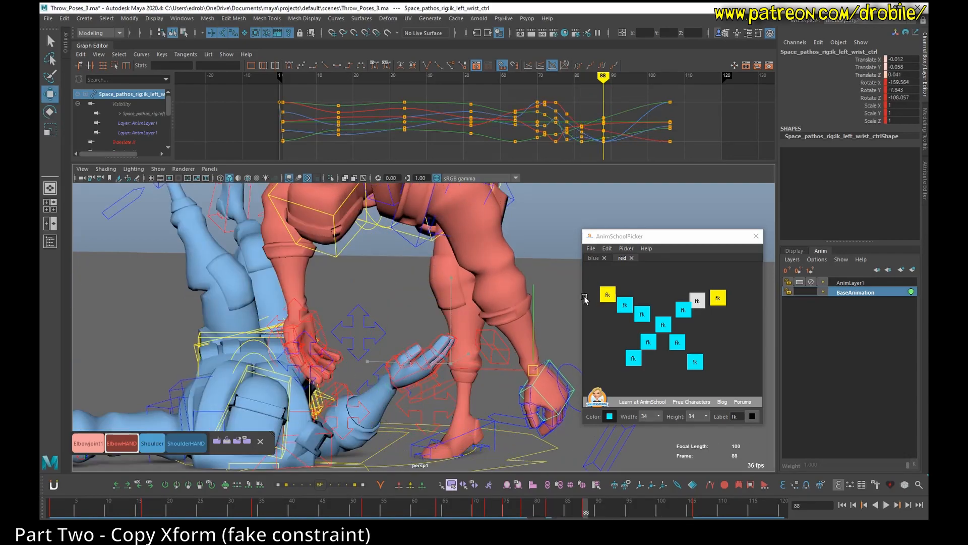
Step: Play the throw, select the blue cog_ctrl and create an Auto Xform Relationship on it
left_click(456, 511)
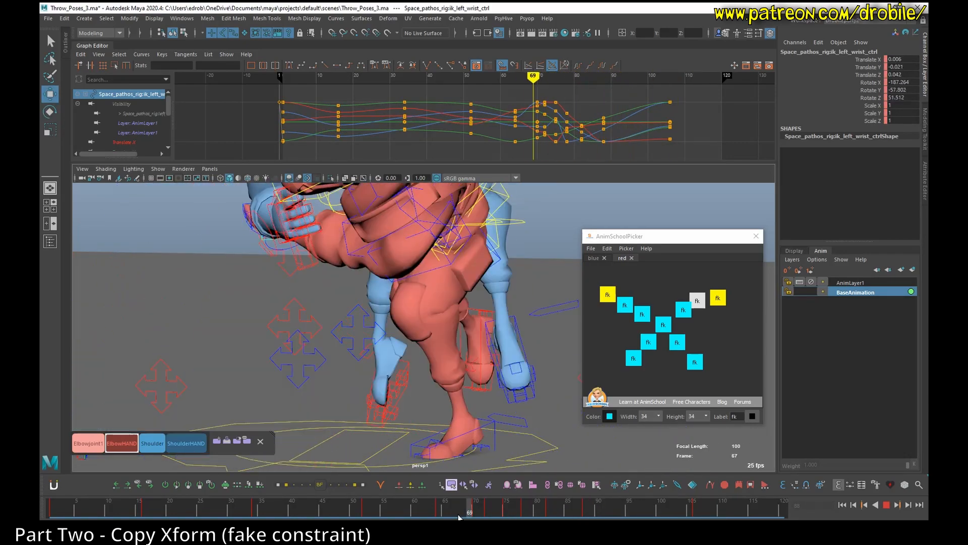
left_click(886, 505)
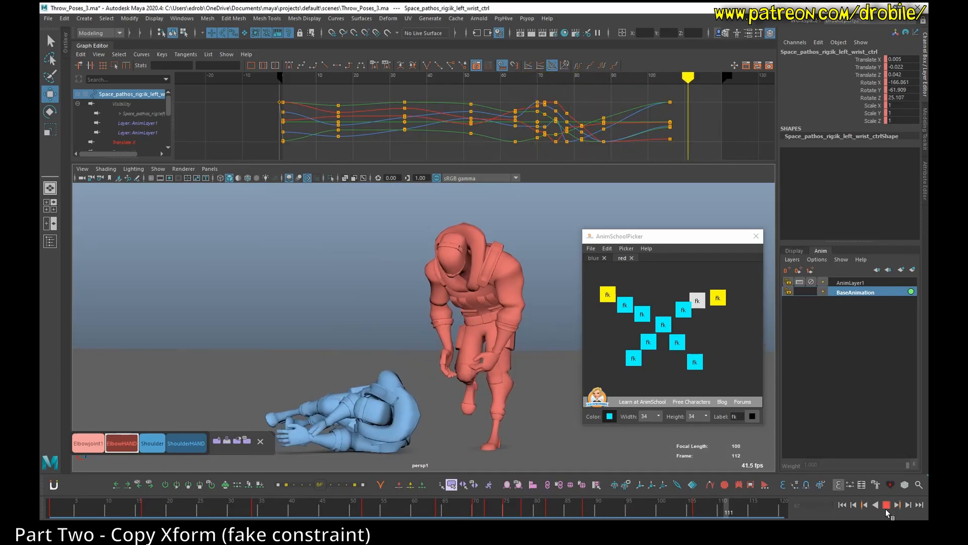
left_click(886, 505)
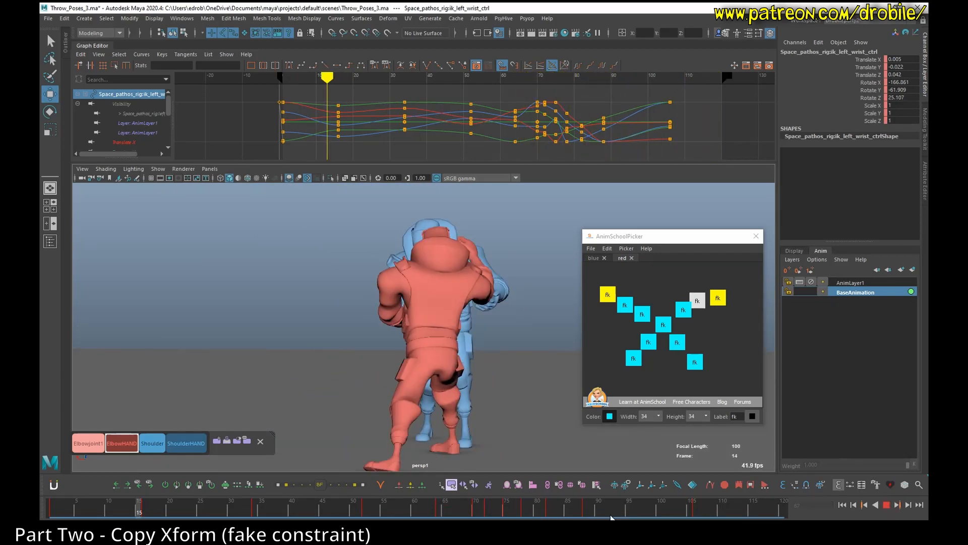
left_click(519, 506)
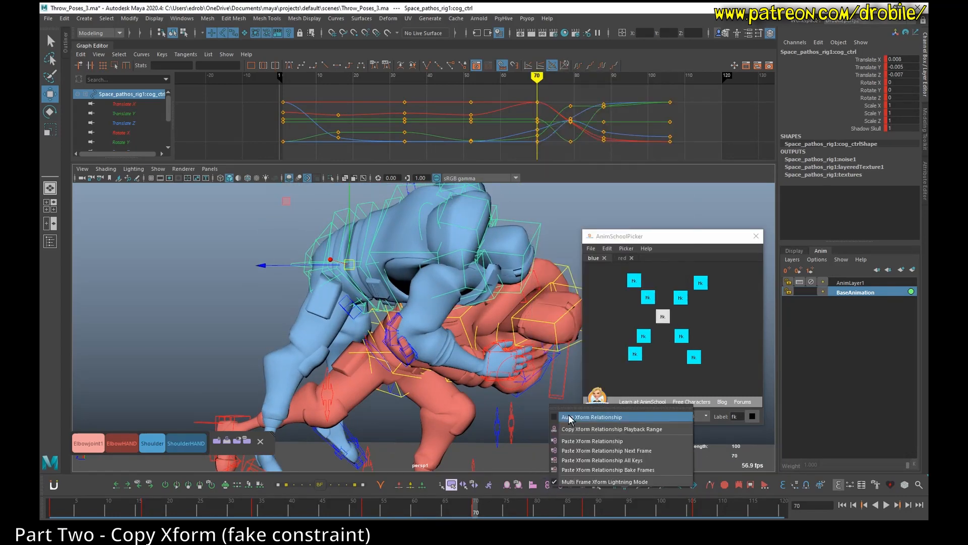
mouse_move(591, 417)
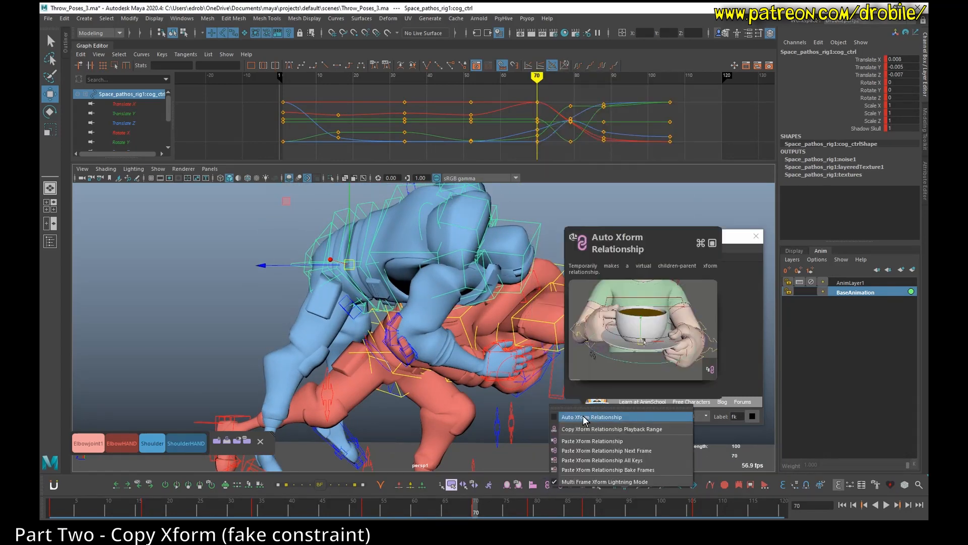
left_click(592, 416)
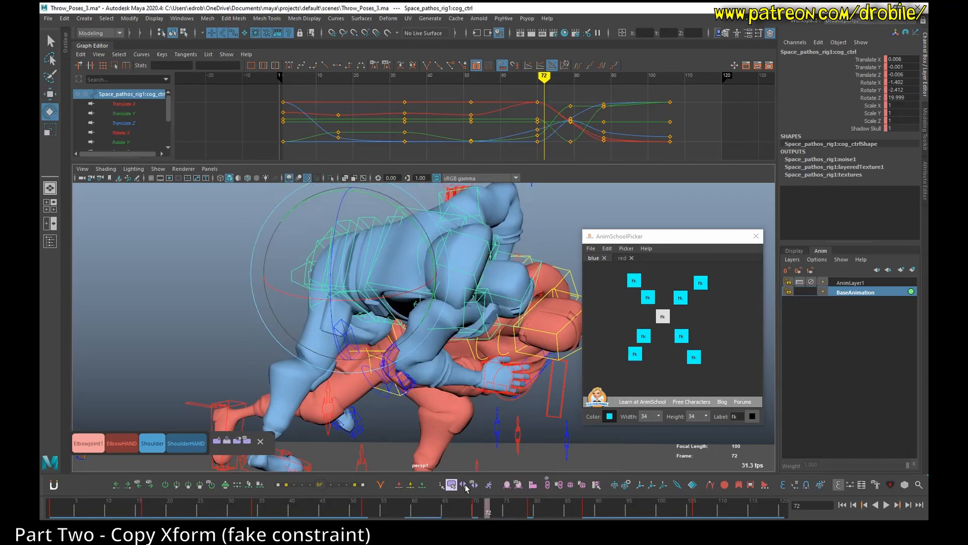
Step: At frame 16 select the red right wrist and blue left shoulder sets and Copy Xform Relationship
left_click(544, 512)
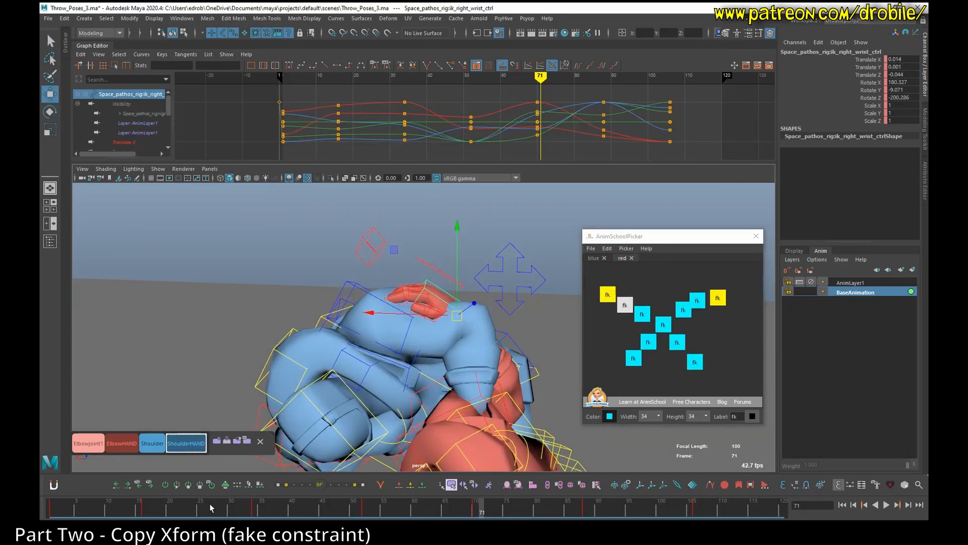
left_click(52, 509)
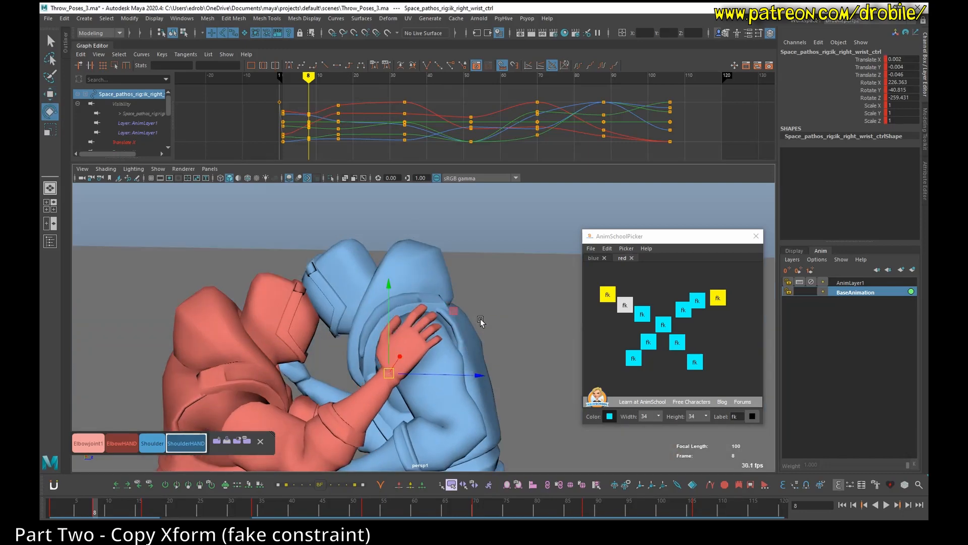
left_click(152, 443)
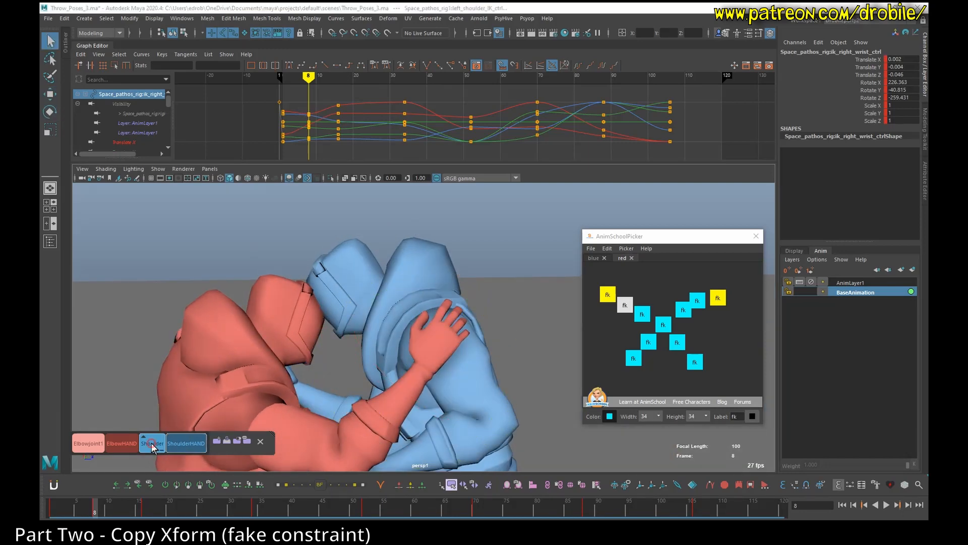
left_click(151, 443)
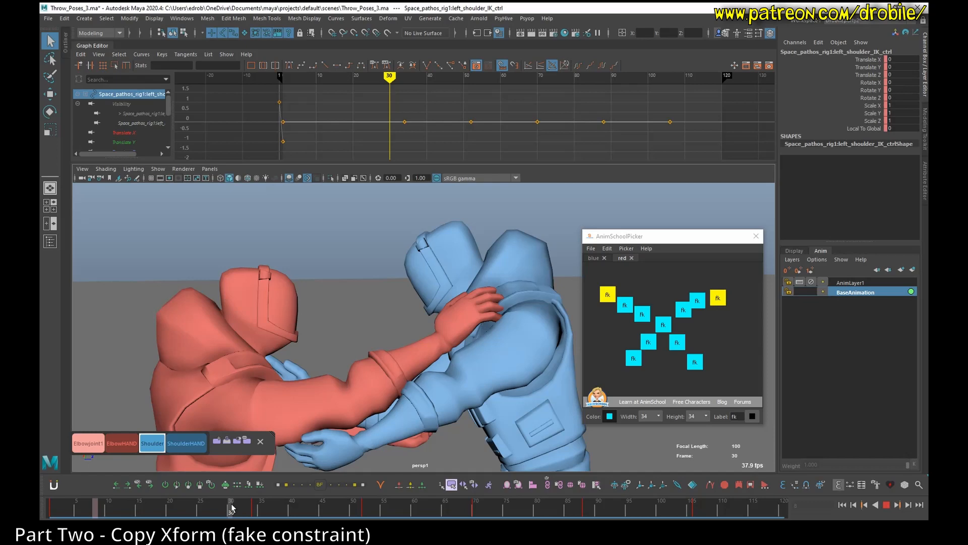
left_click(142, 509)
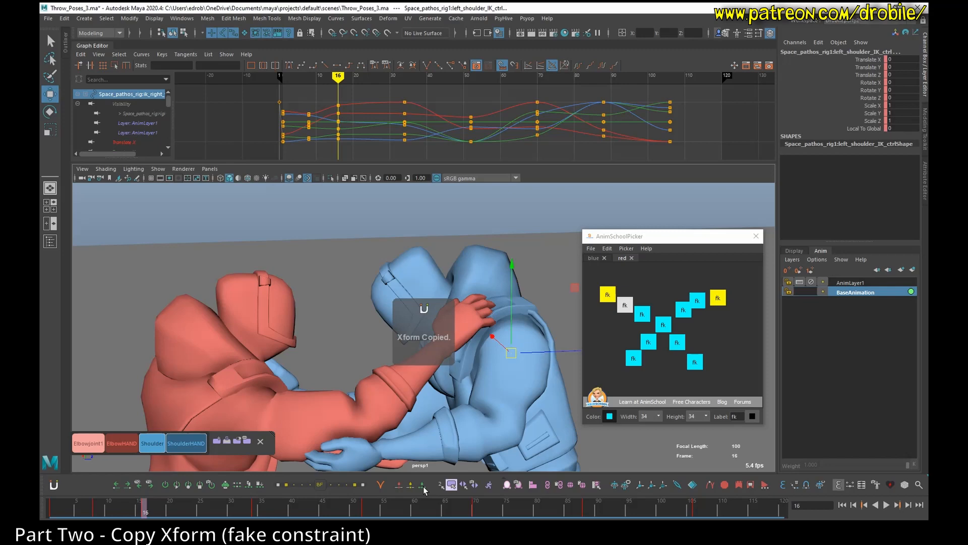
Step: Paste the Xform Relationship onto the red right hand and check it around frame 56
left_click(624, 303)
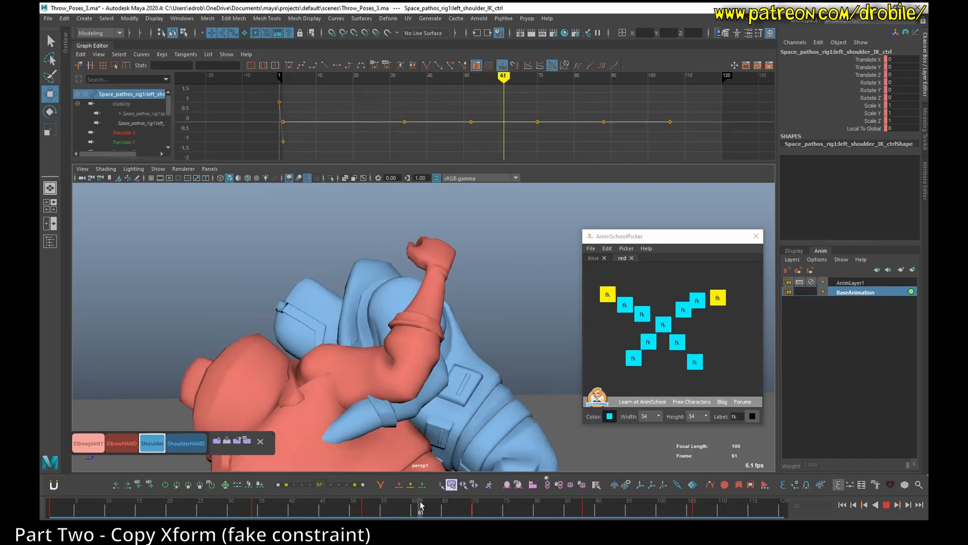
left_click(625, 304)
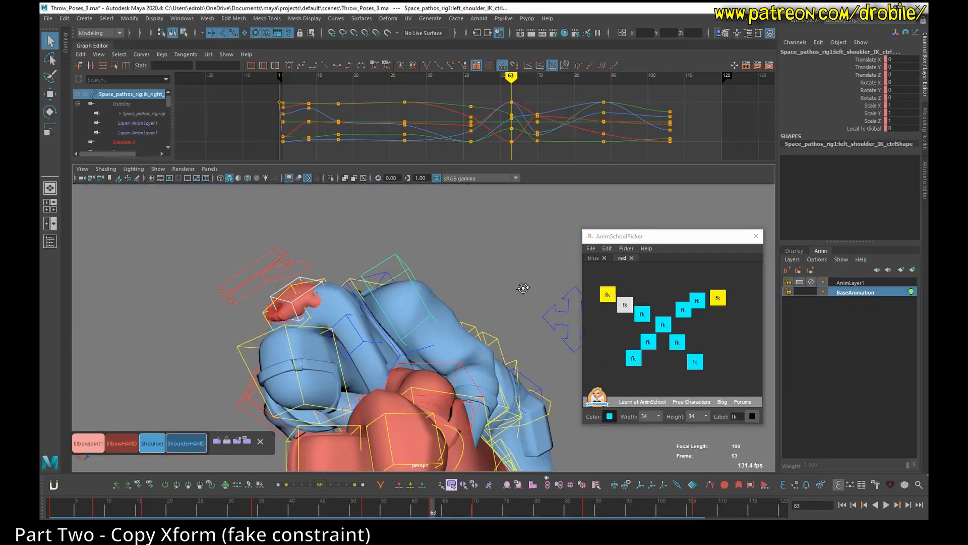
left_click(391, 511)
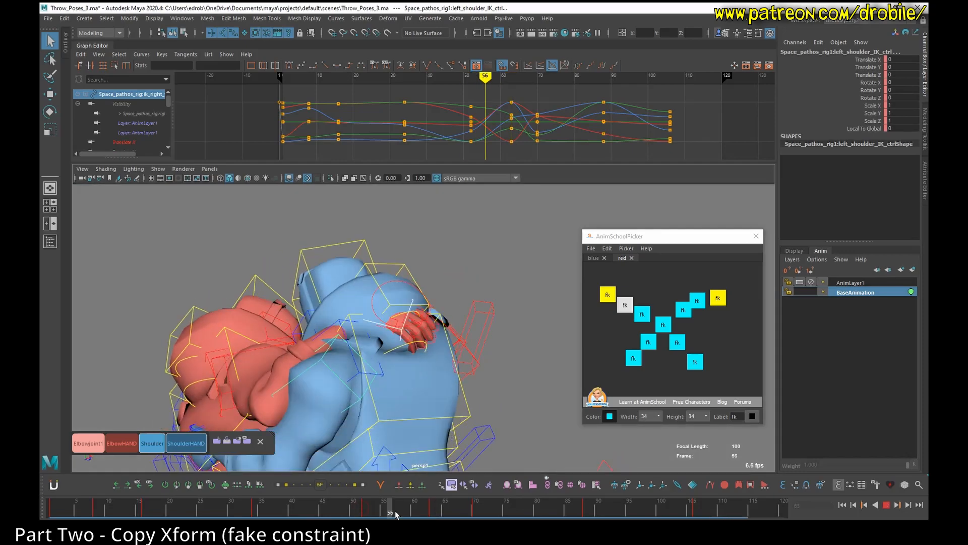
left_click(433, 511)
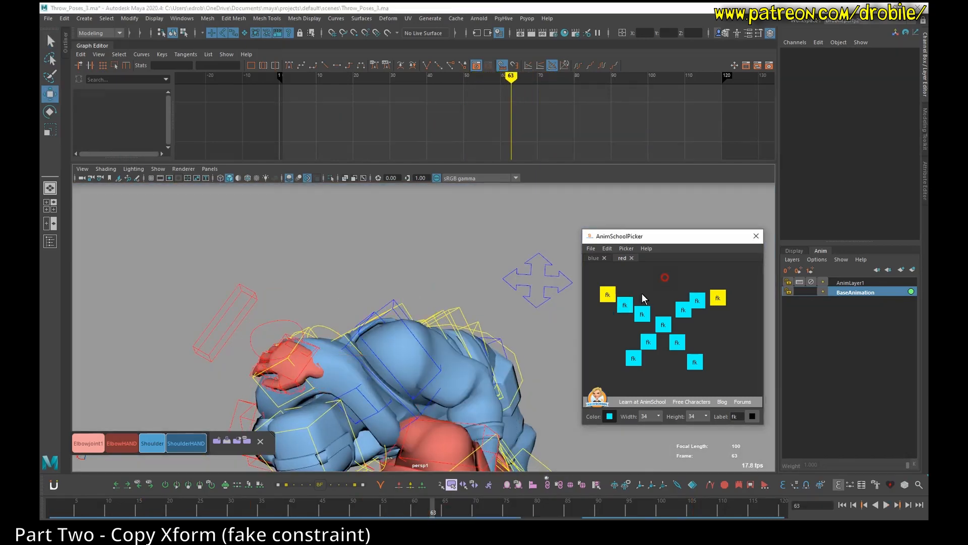
Step: Scrub to verify the pinned hand and limit Graph Editor selection to keys
left_click(625, 304)
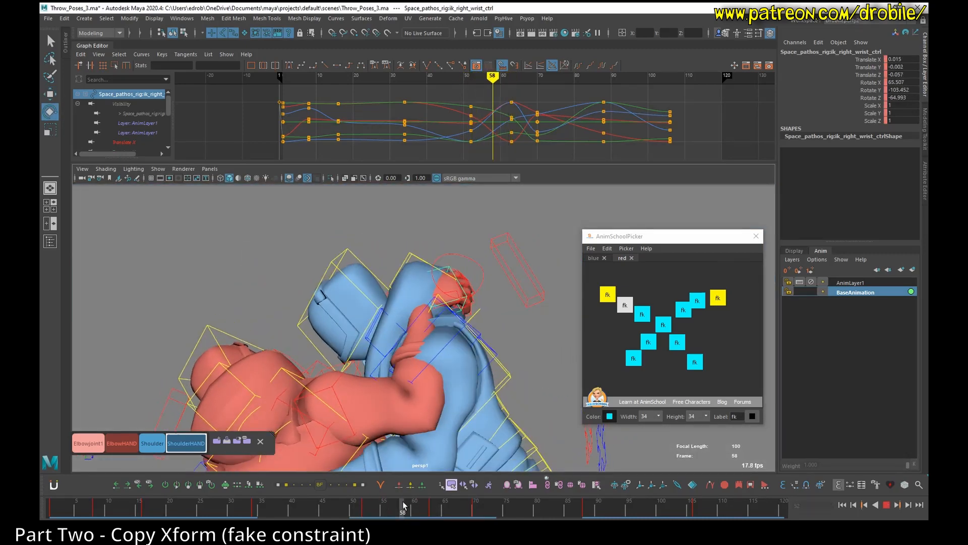
left_click(380, 509)
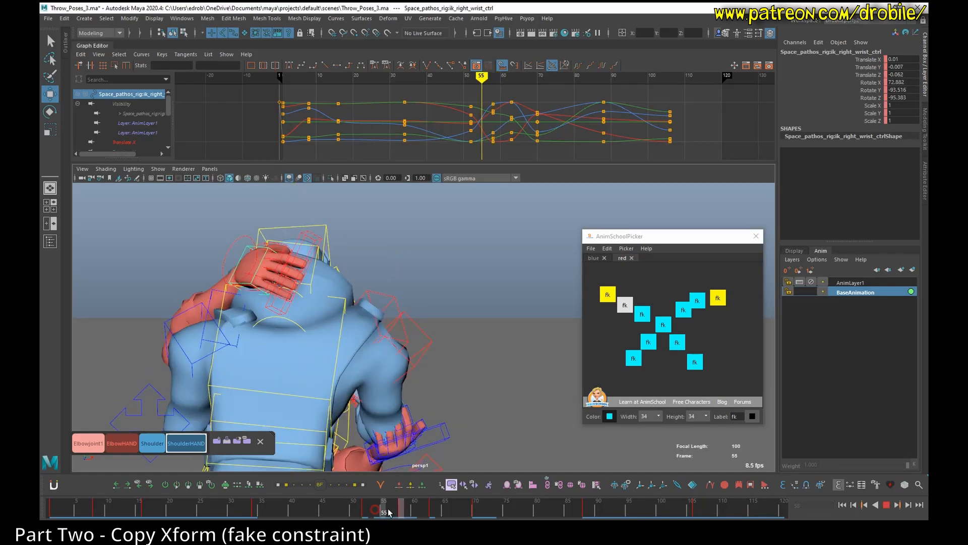
left_click(457, 509)
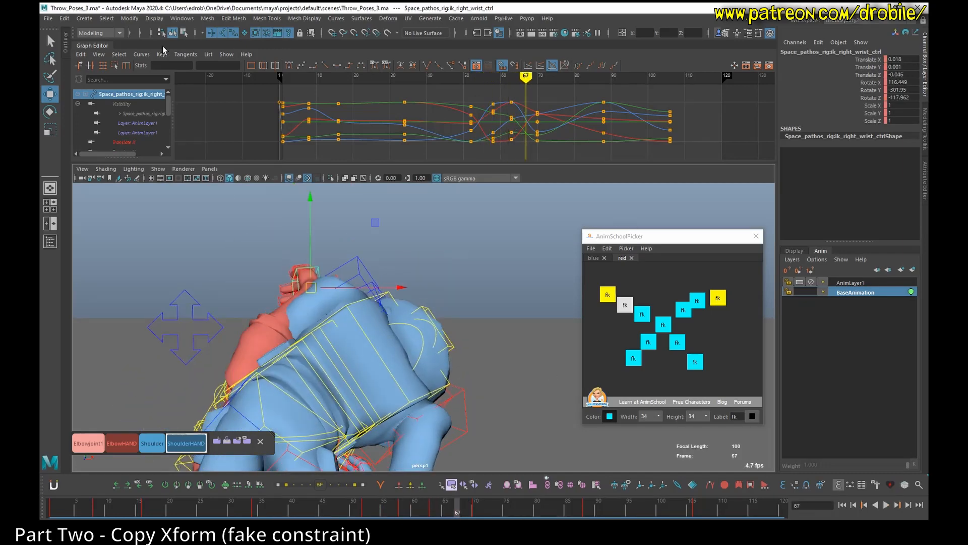
left_click(118, 54)
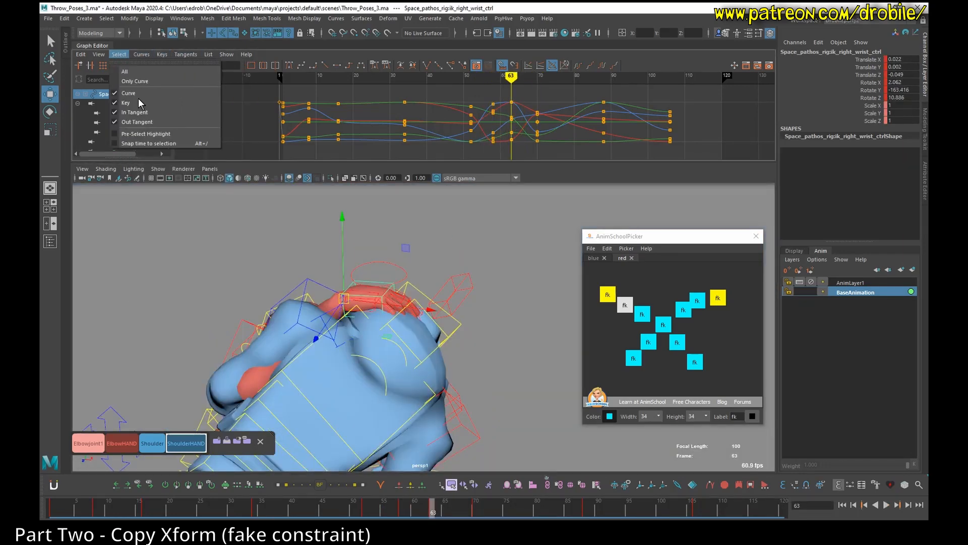
left_click(141, 54)
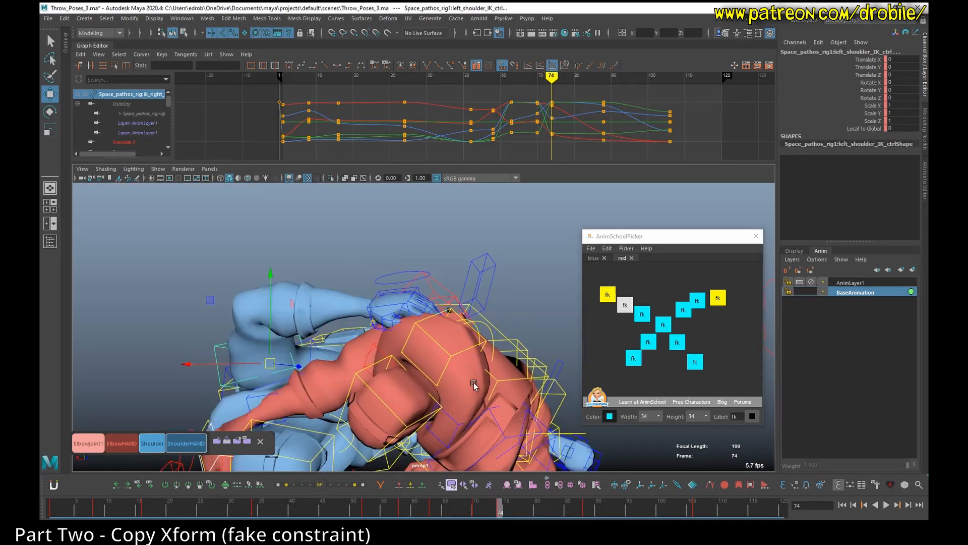
Step: Apply Copy Xform Relationship over the Playback Range and select the right wrist control
left_click(476, 512)
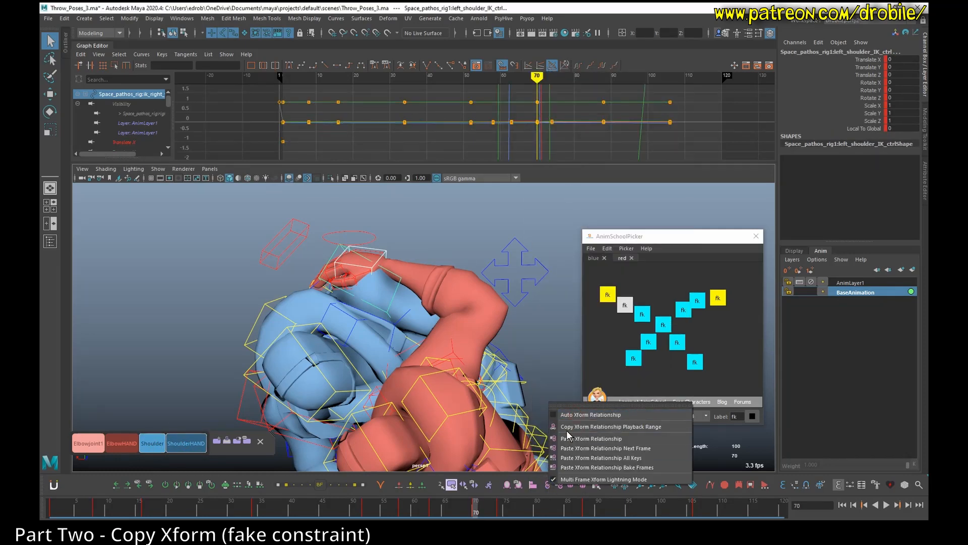
left_click(606, 448)
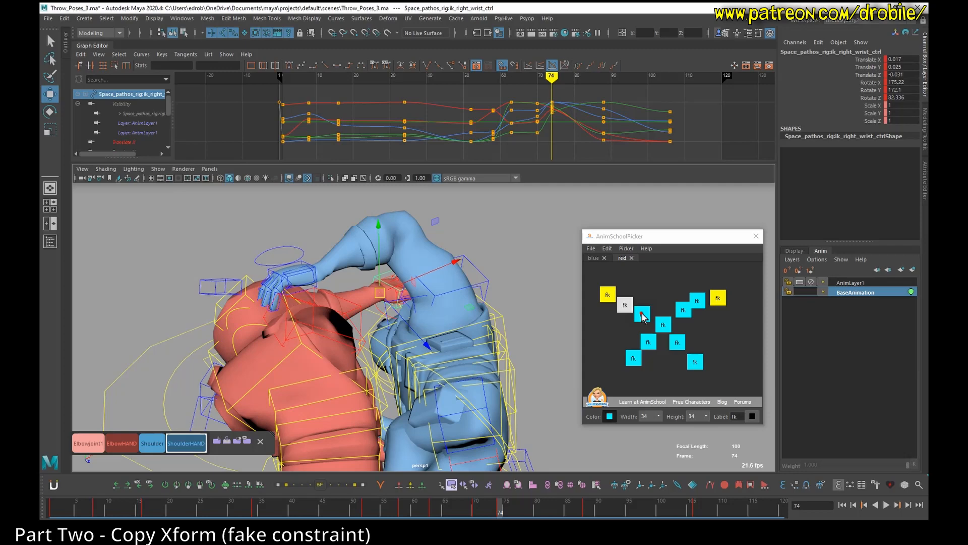
left_click(642, 314)
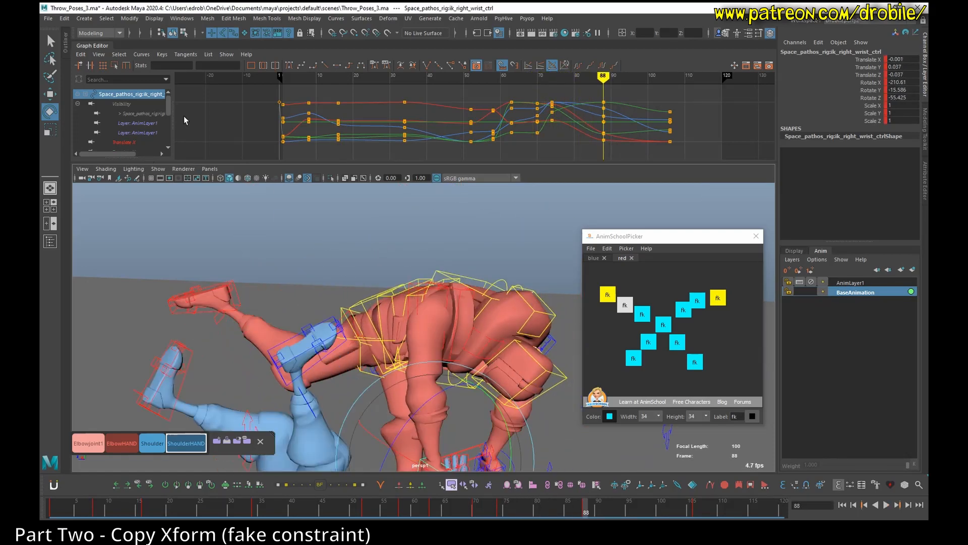
left_click(141, 55)
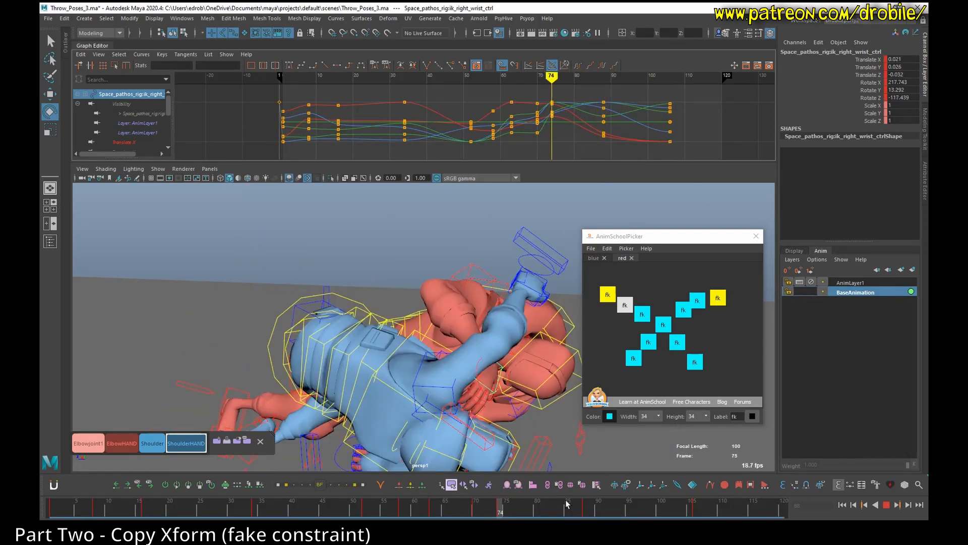
Step: Play and scrub the throw to frame 72 to inspect the grip, ending on the shoulder control
left_click(655, 511)
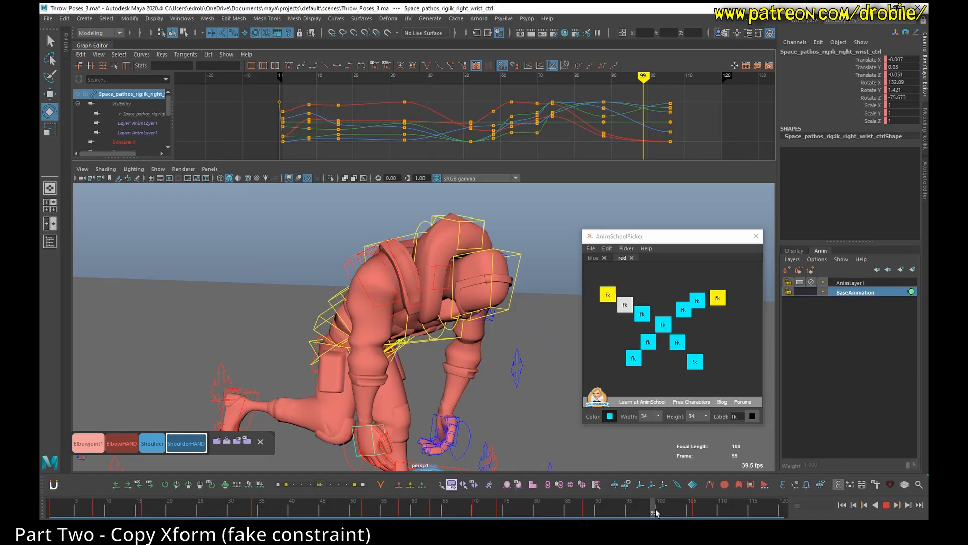
left_click(897, 504)
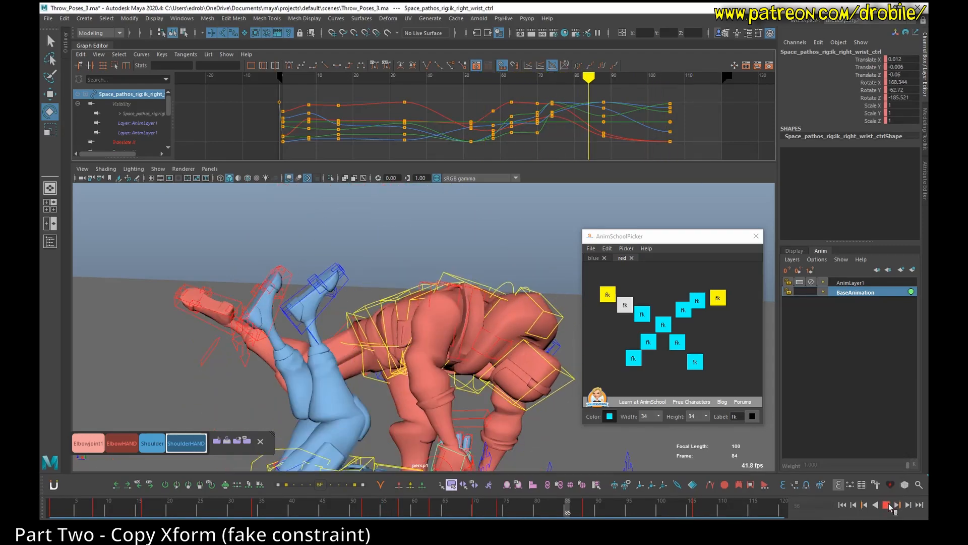
left_click(888, 504)
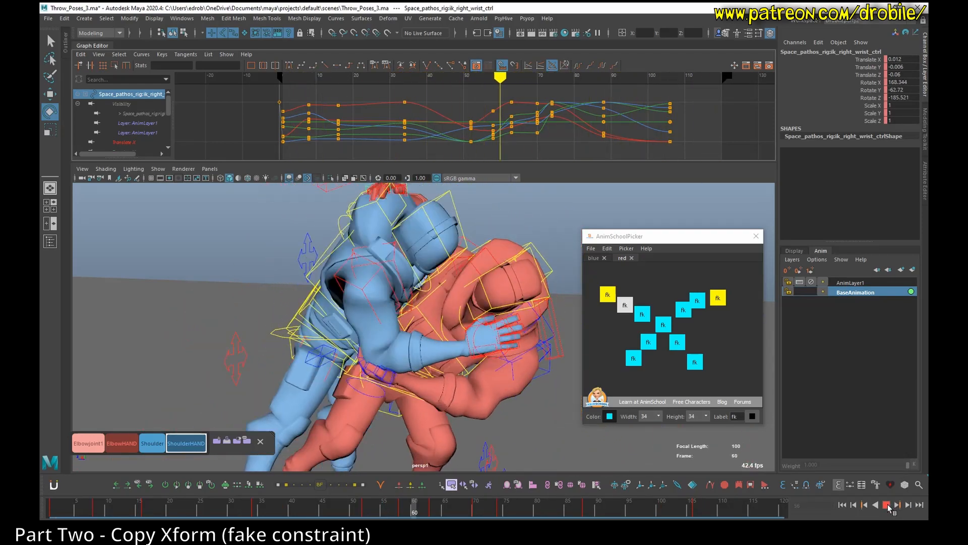
left_click(886, 504)
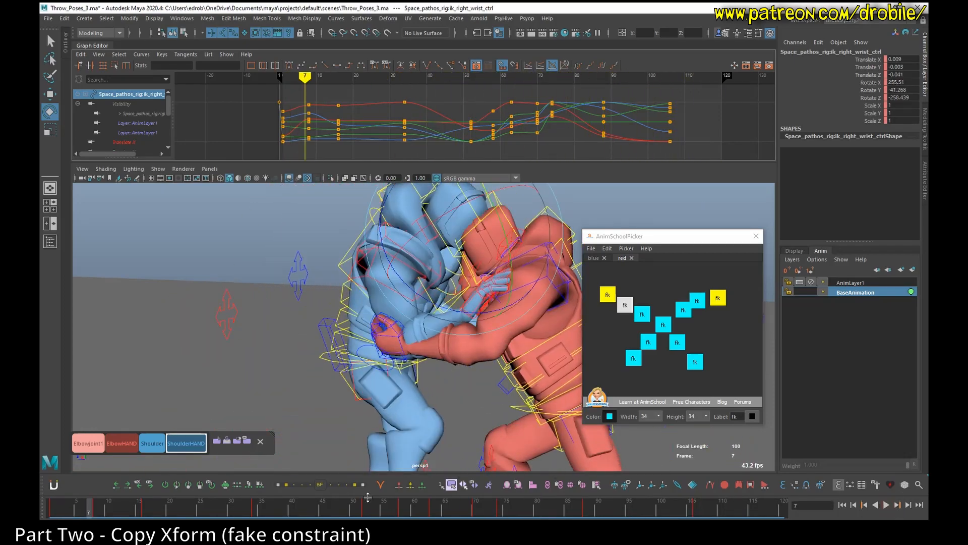
left_click(487, 509)
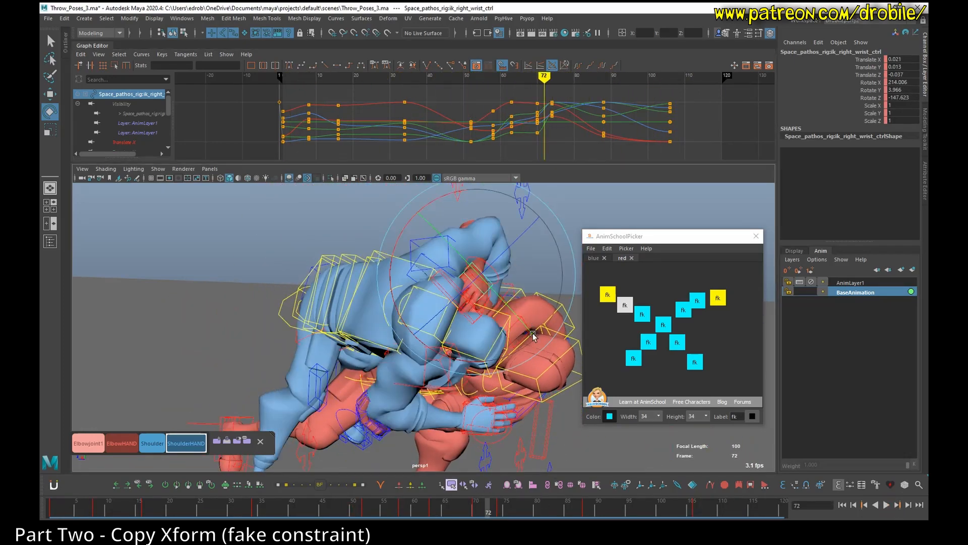
left_click(476, 511)
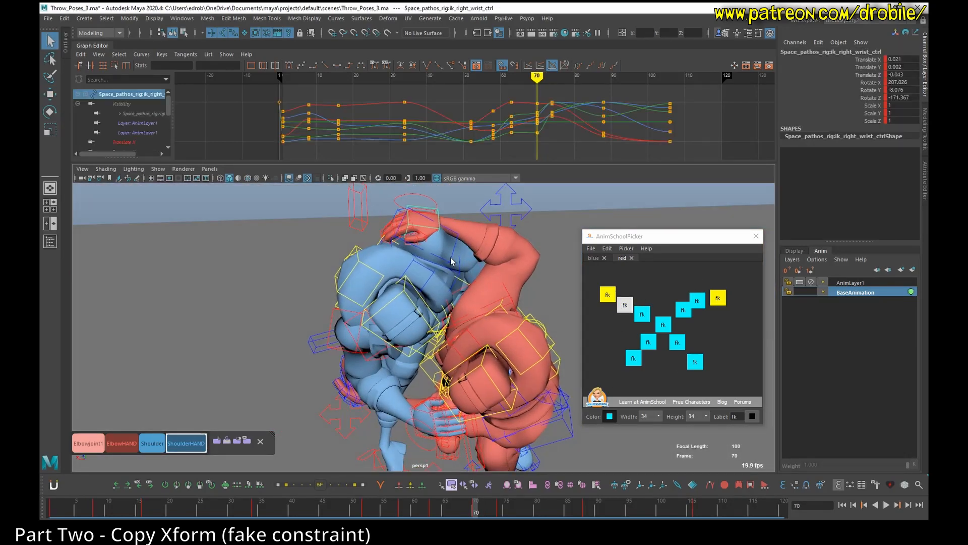
left_click(624, 305)
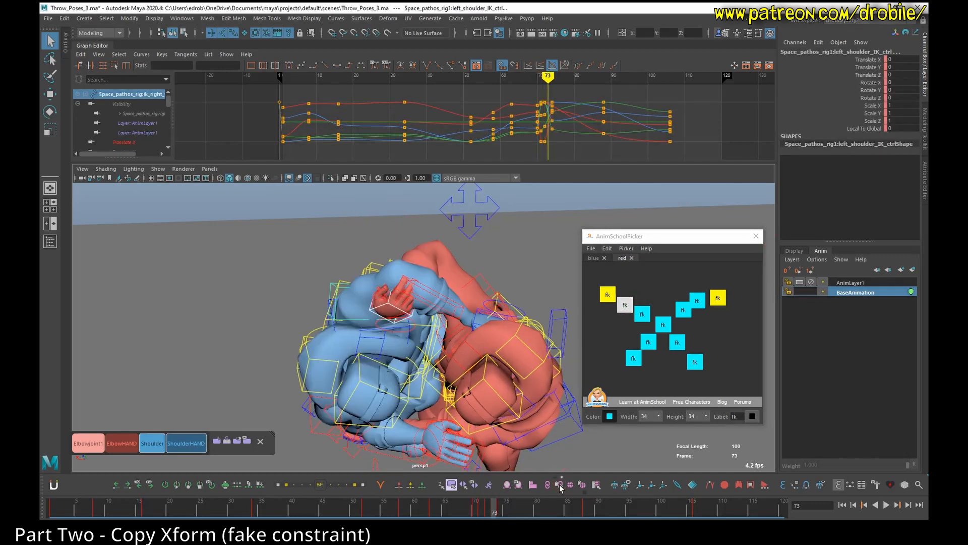
Step: Key the right wrist pin densely around frames 70–80 and play the throw through frame 106
left_click(624, 304)
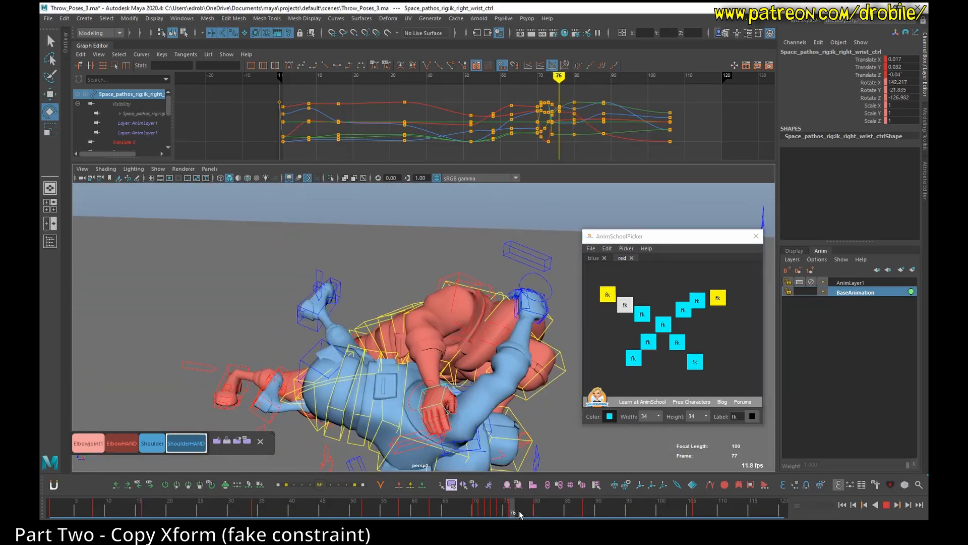
left_click(558, 511)
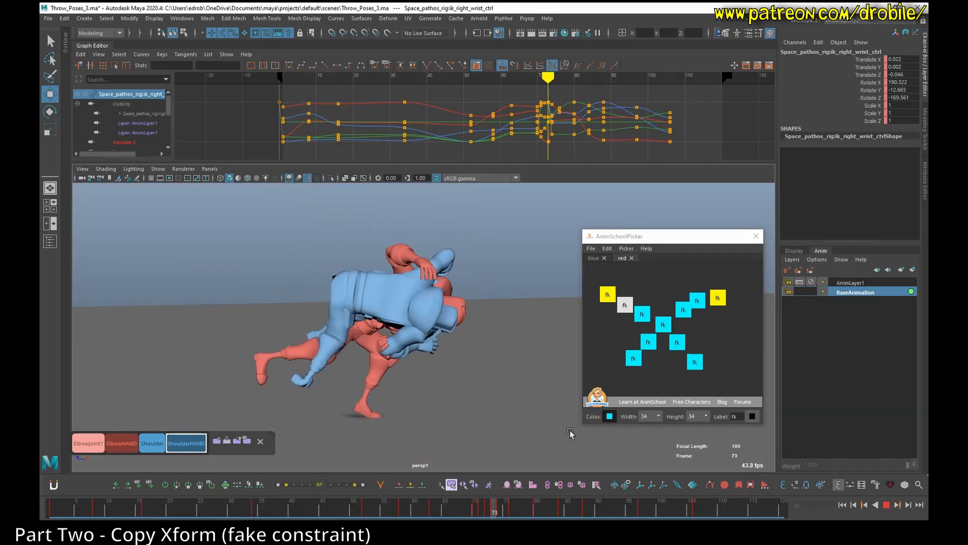
left_click(885, 505)
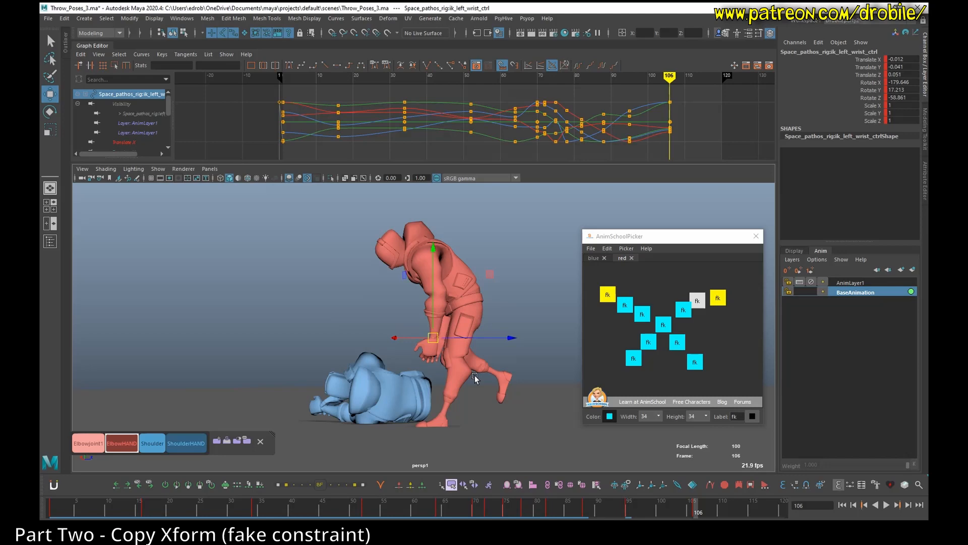
Step: Switch to the red left wrist control and review the throw's landing near frame 95
left_click(885, 504)
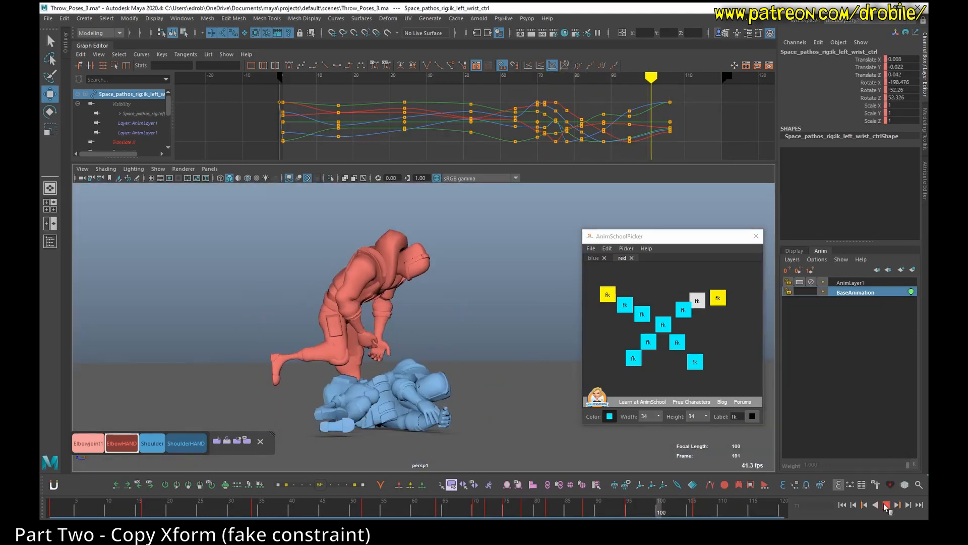
left_click(886, 504)
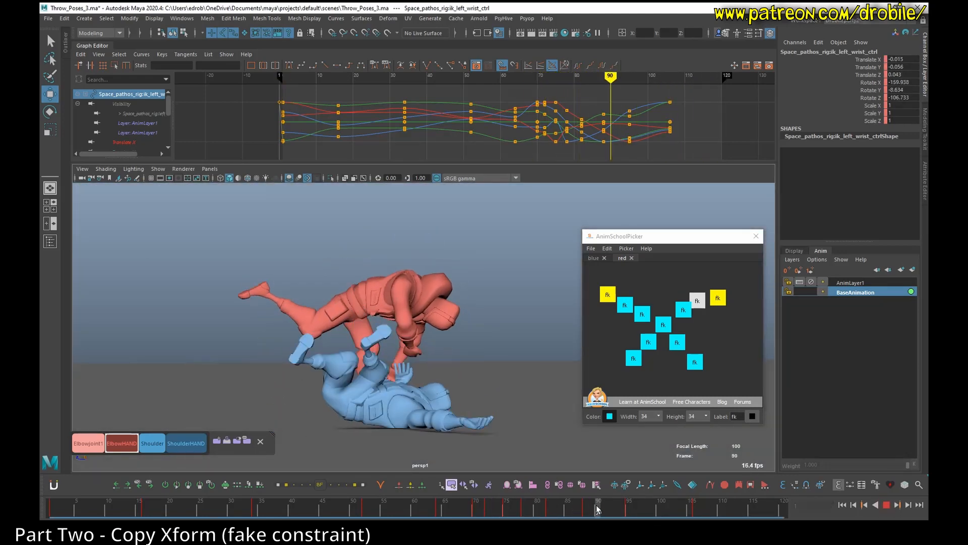
left_click(629, 509)
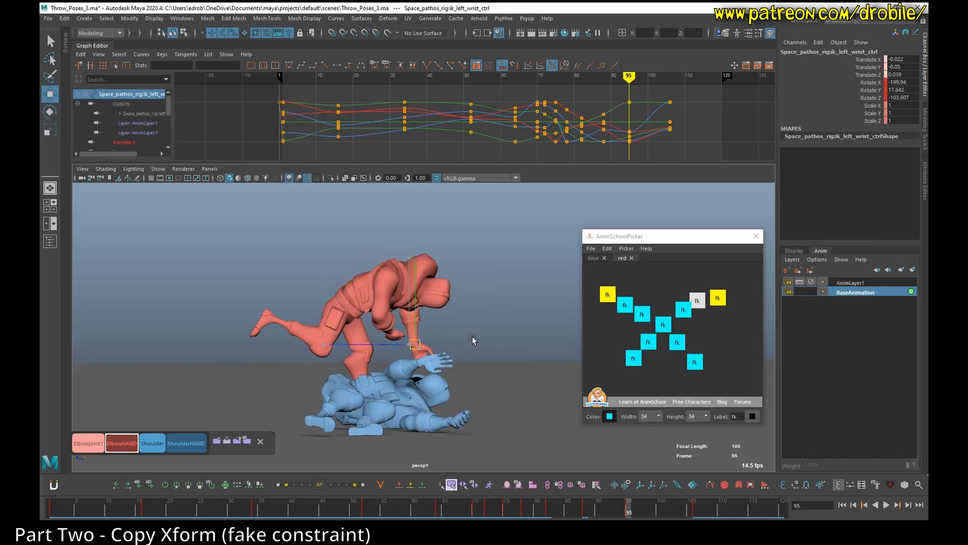
Step: Play the left wrist motion back from the start and stop at frame 25
left_click(885, 504)
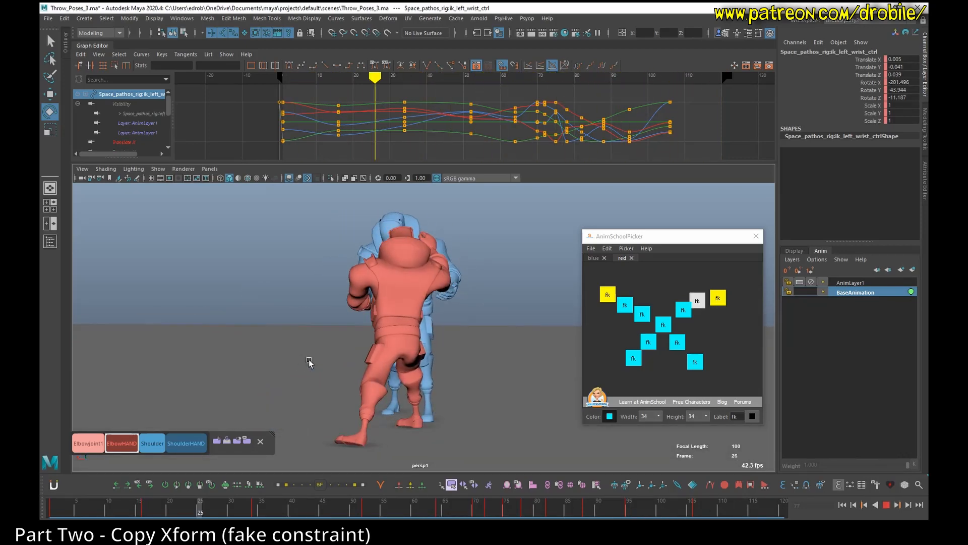
left_click(888, 505)
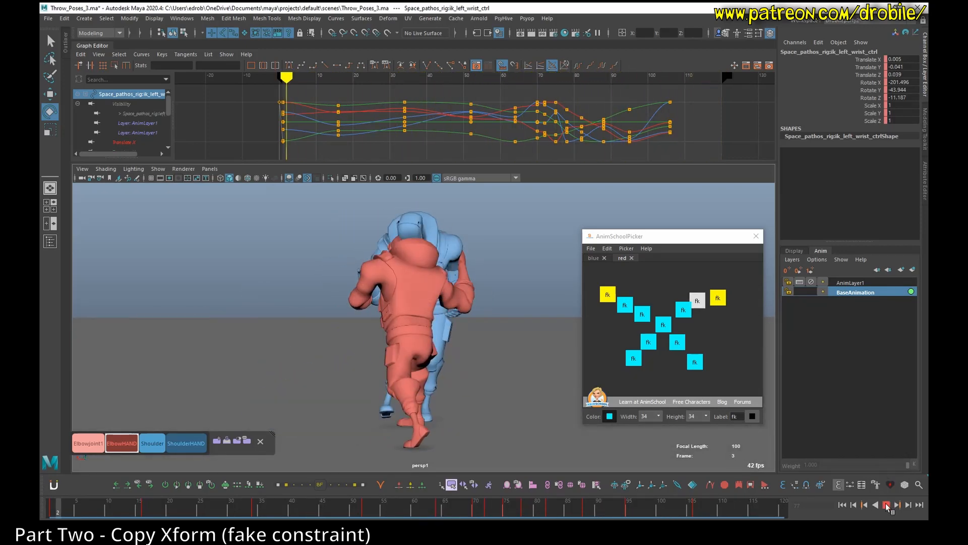
left_click(885, 504)
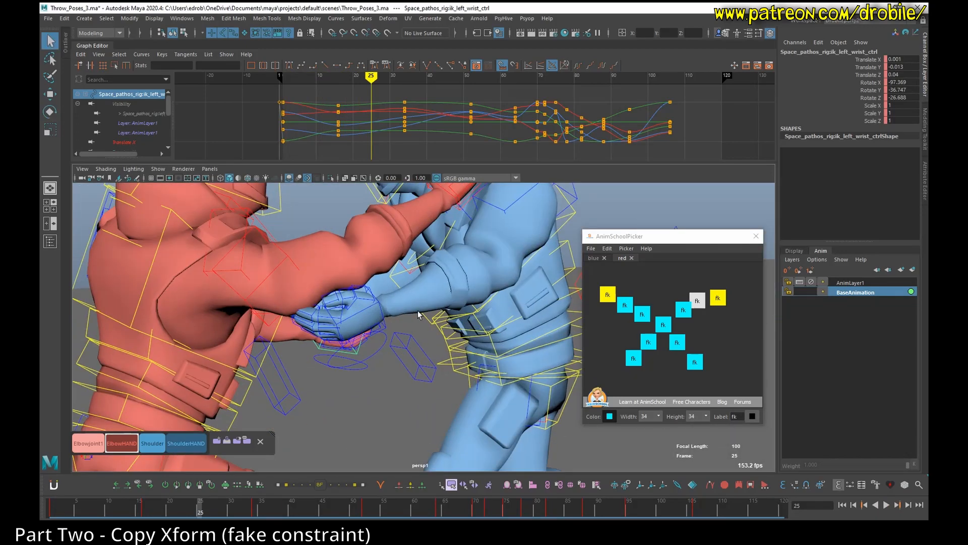
Step: Store the red character's right elbow assist joint as an animBot select set named REDElbow
left_click(157, 168)
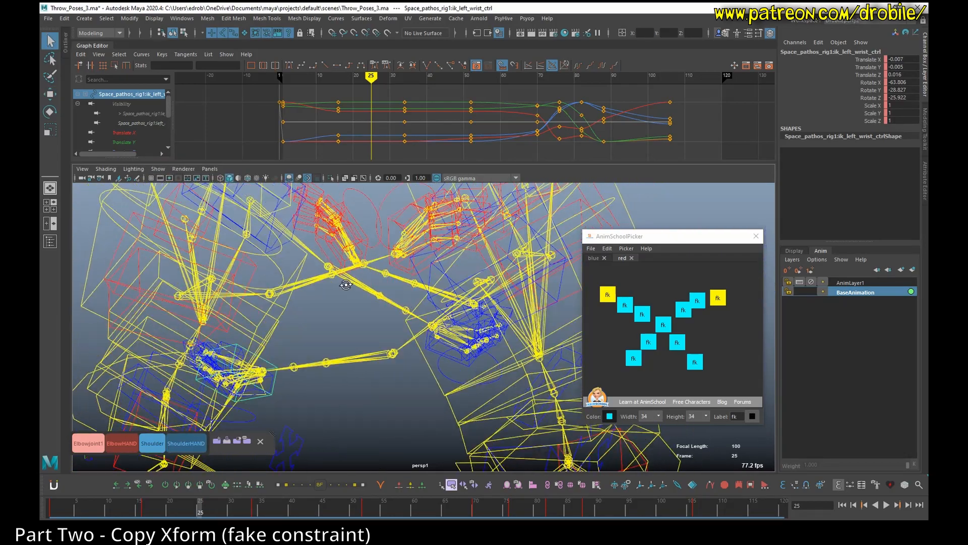
left_click(217, 440)
type("REDElbow")
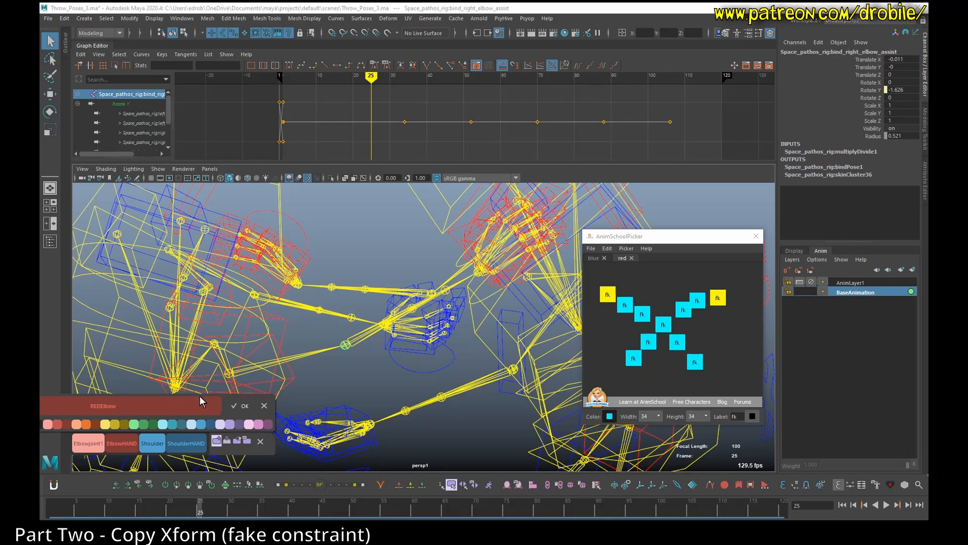
left_click(233, 405)
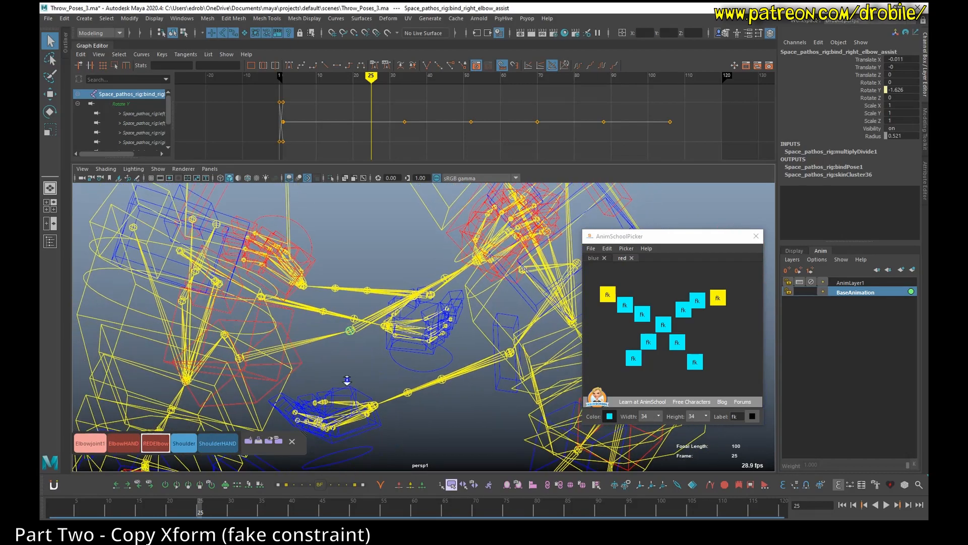
left_click(158, 168)
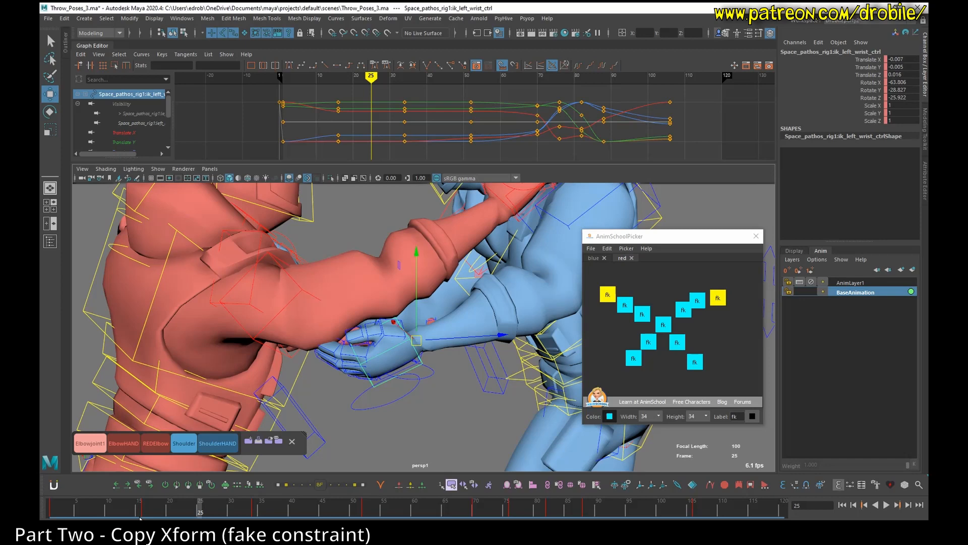
Step: Start the animBot snapshot so it asks whether the character is in default pose
left_click(145, 505)
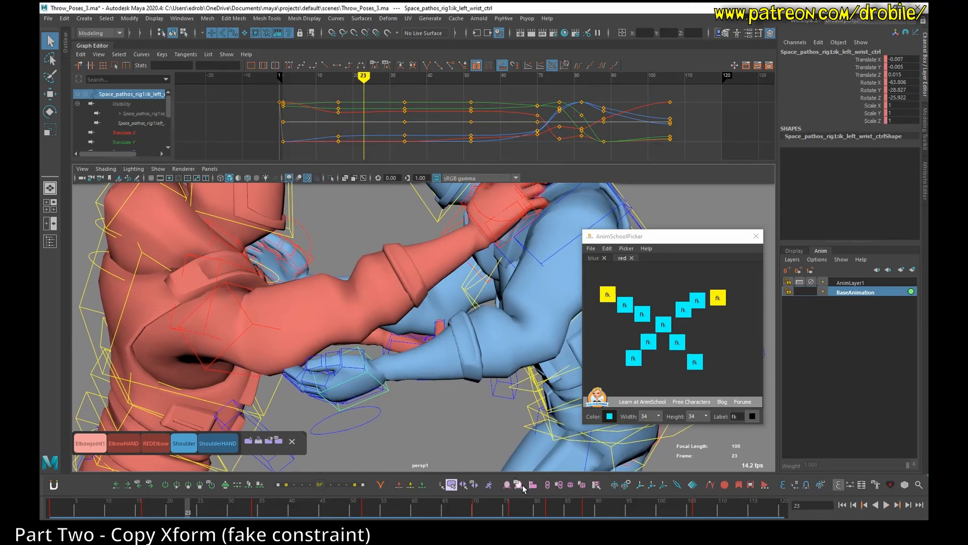
left_click(523, 485)
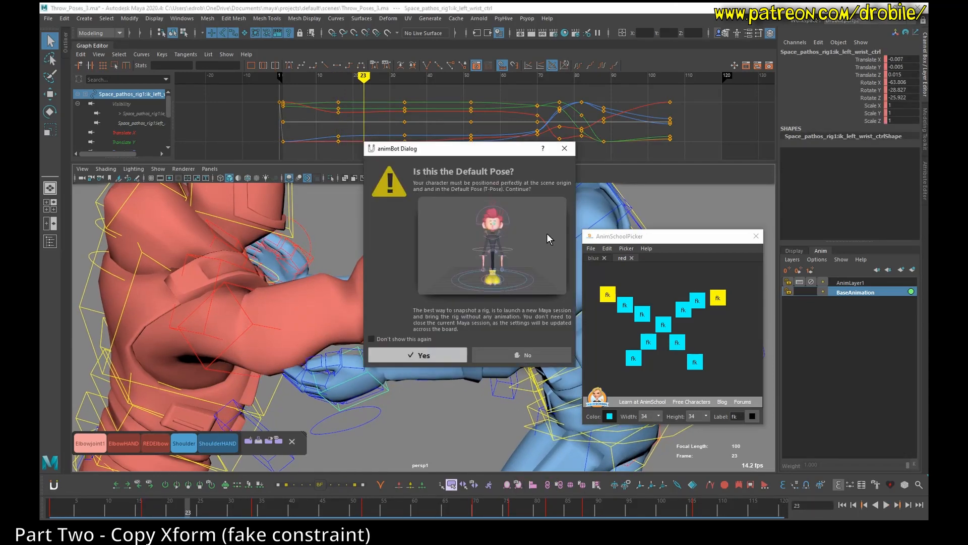